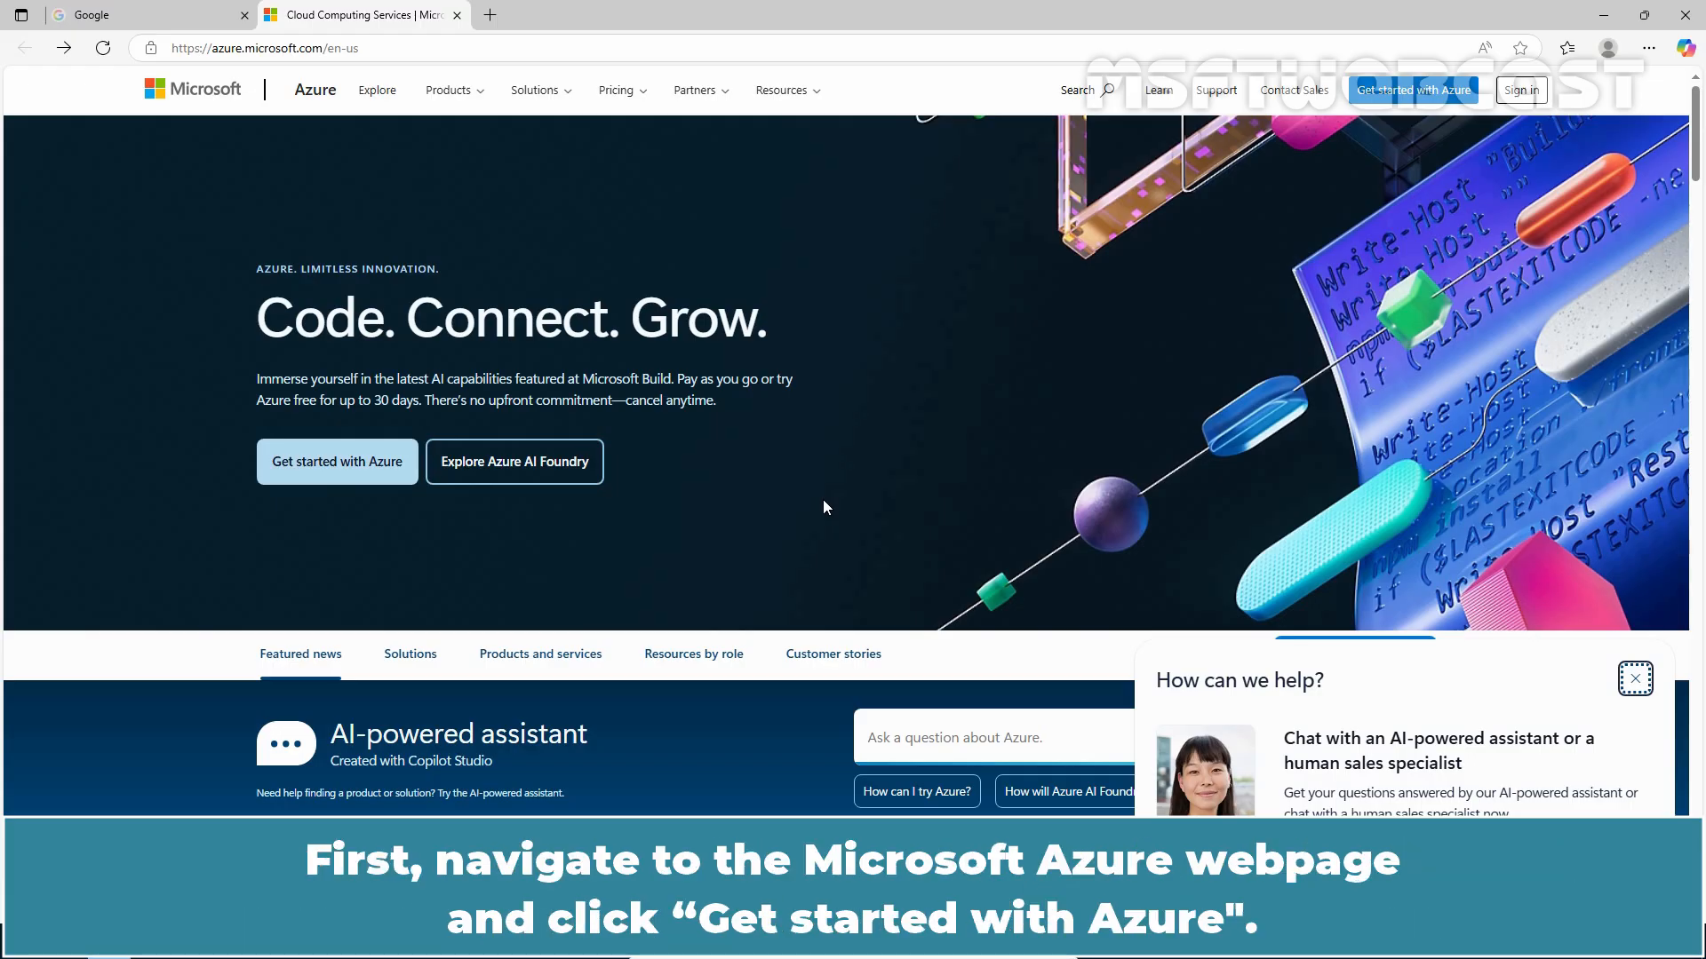
{"action": "mouse_move", "coordinate": [352, 461]}
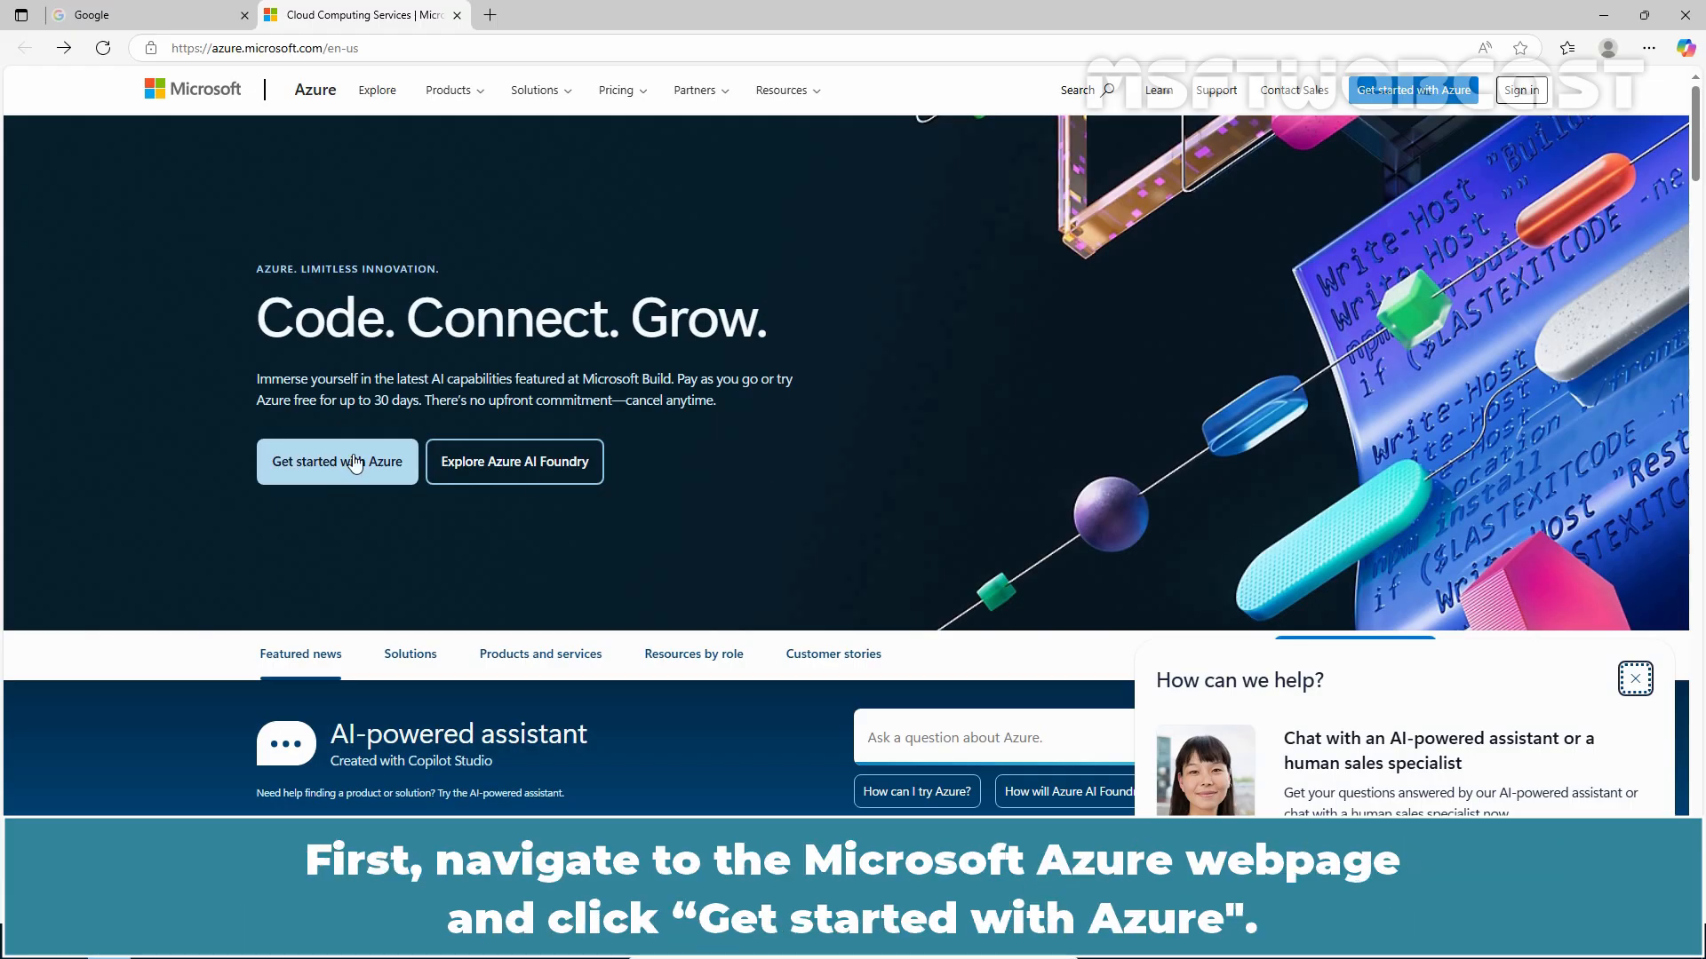
Step: Follow 'Get started with Azure' and 'Try Azure for free' to the Microsoft sign-in page
{"action": "left_click", "coordinate": [337, 461]}
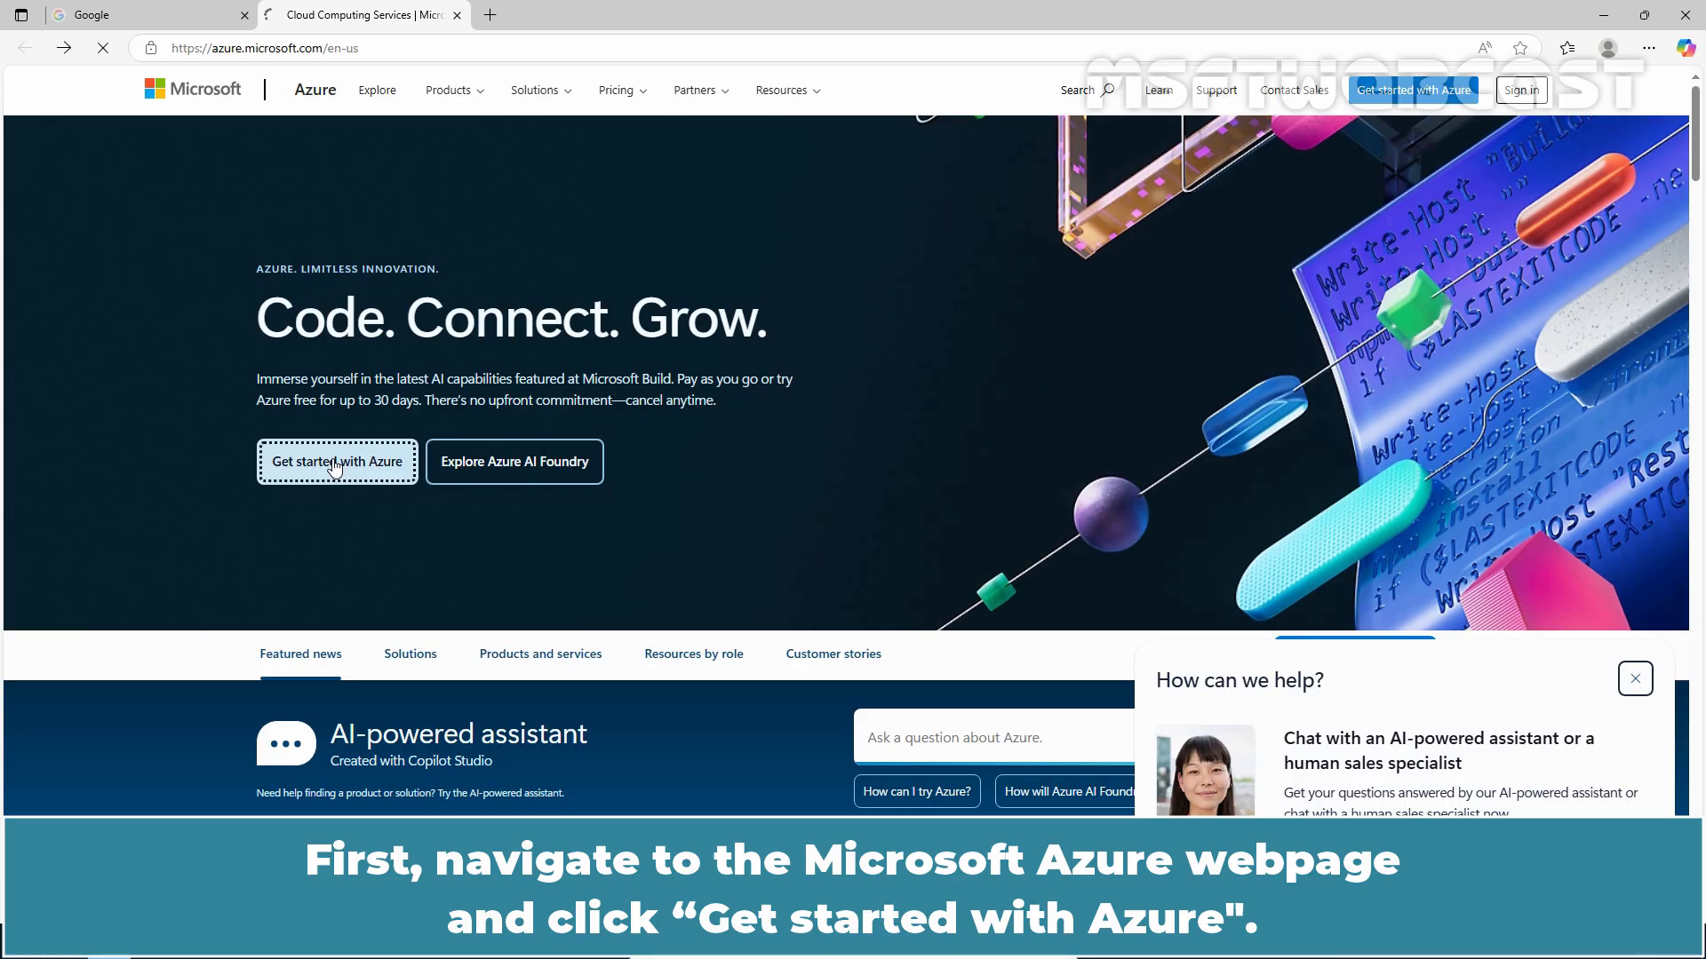
{"action": "left_click", "coordinate": [336, 461]}
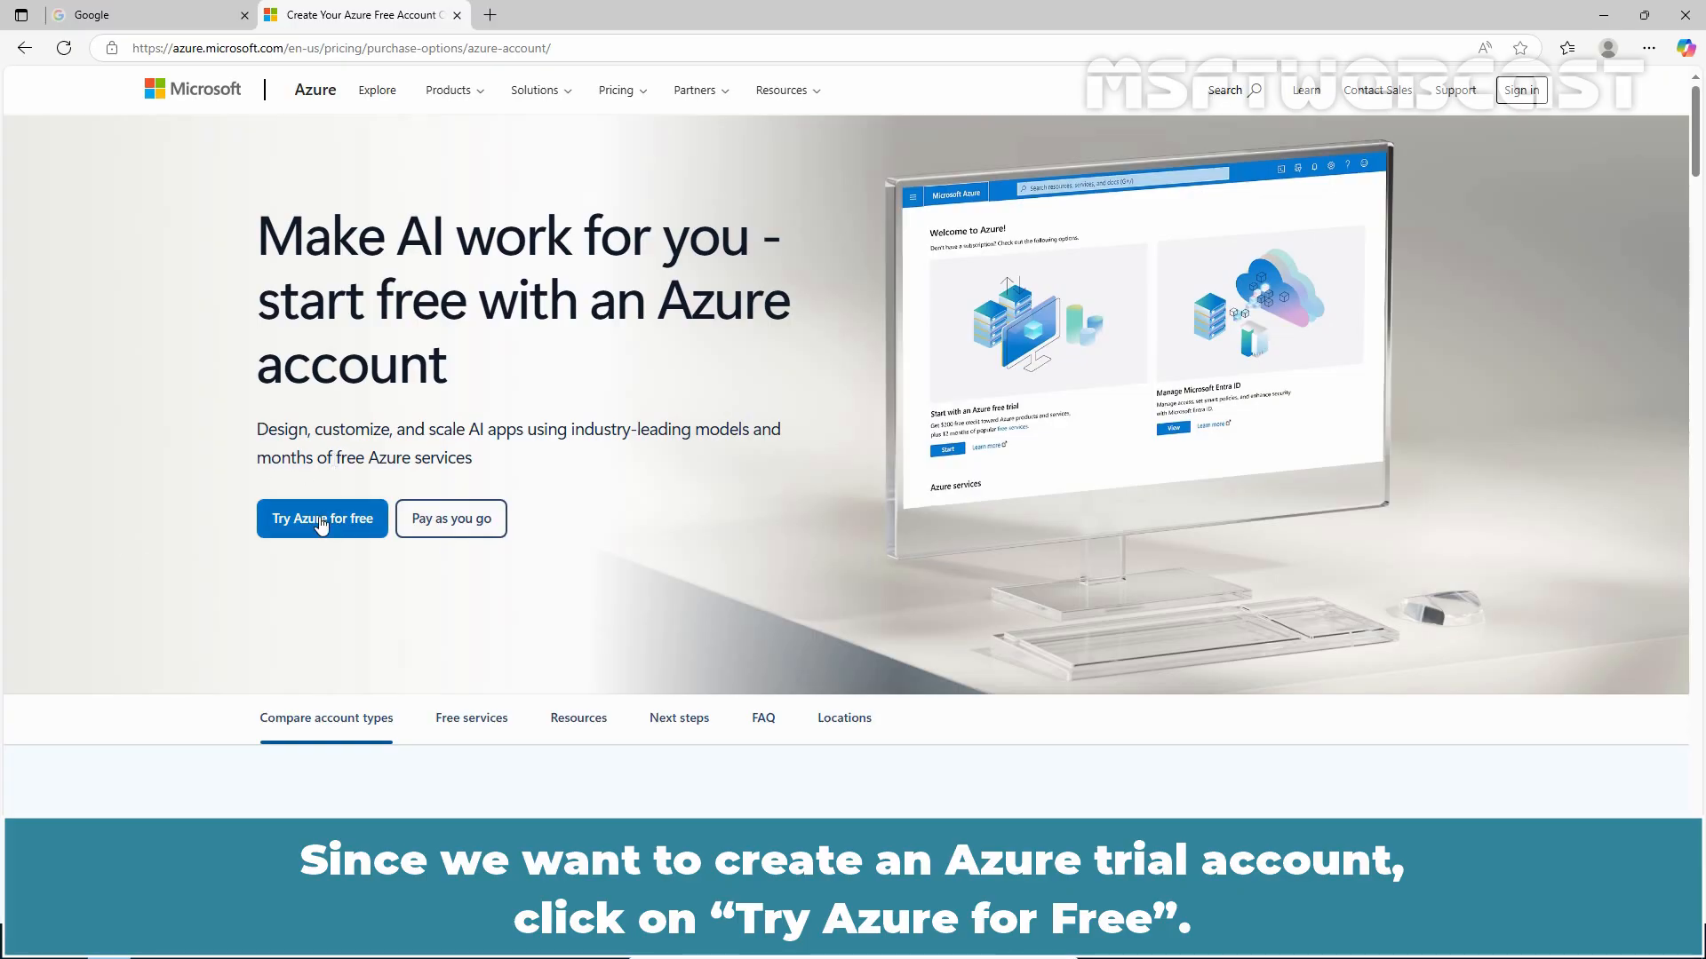
{"action": "left_click", "coordinate": [321, 519]}
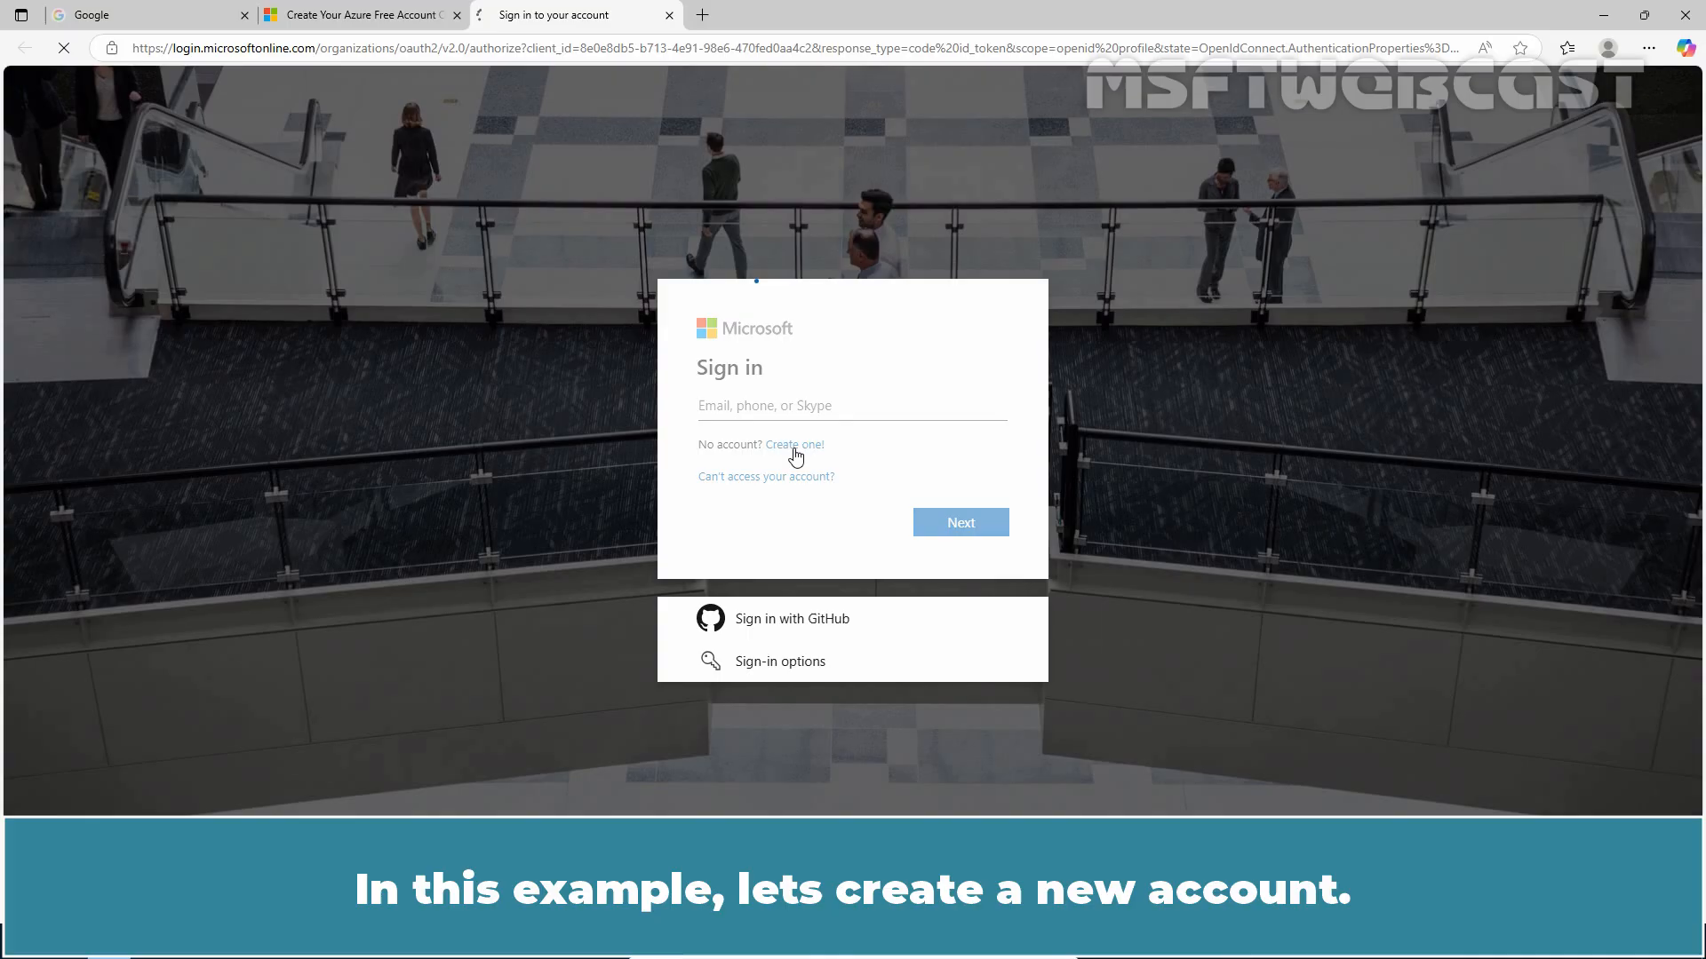
Step: Start a new Microsoft account using a Gmail address and submit it
{"action": "left_click", "coordinate": [794, 444]}
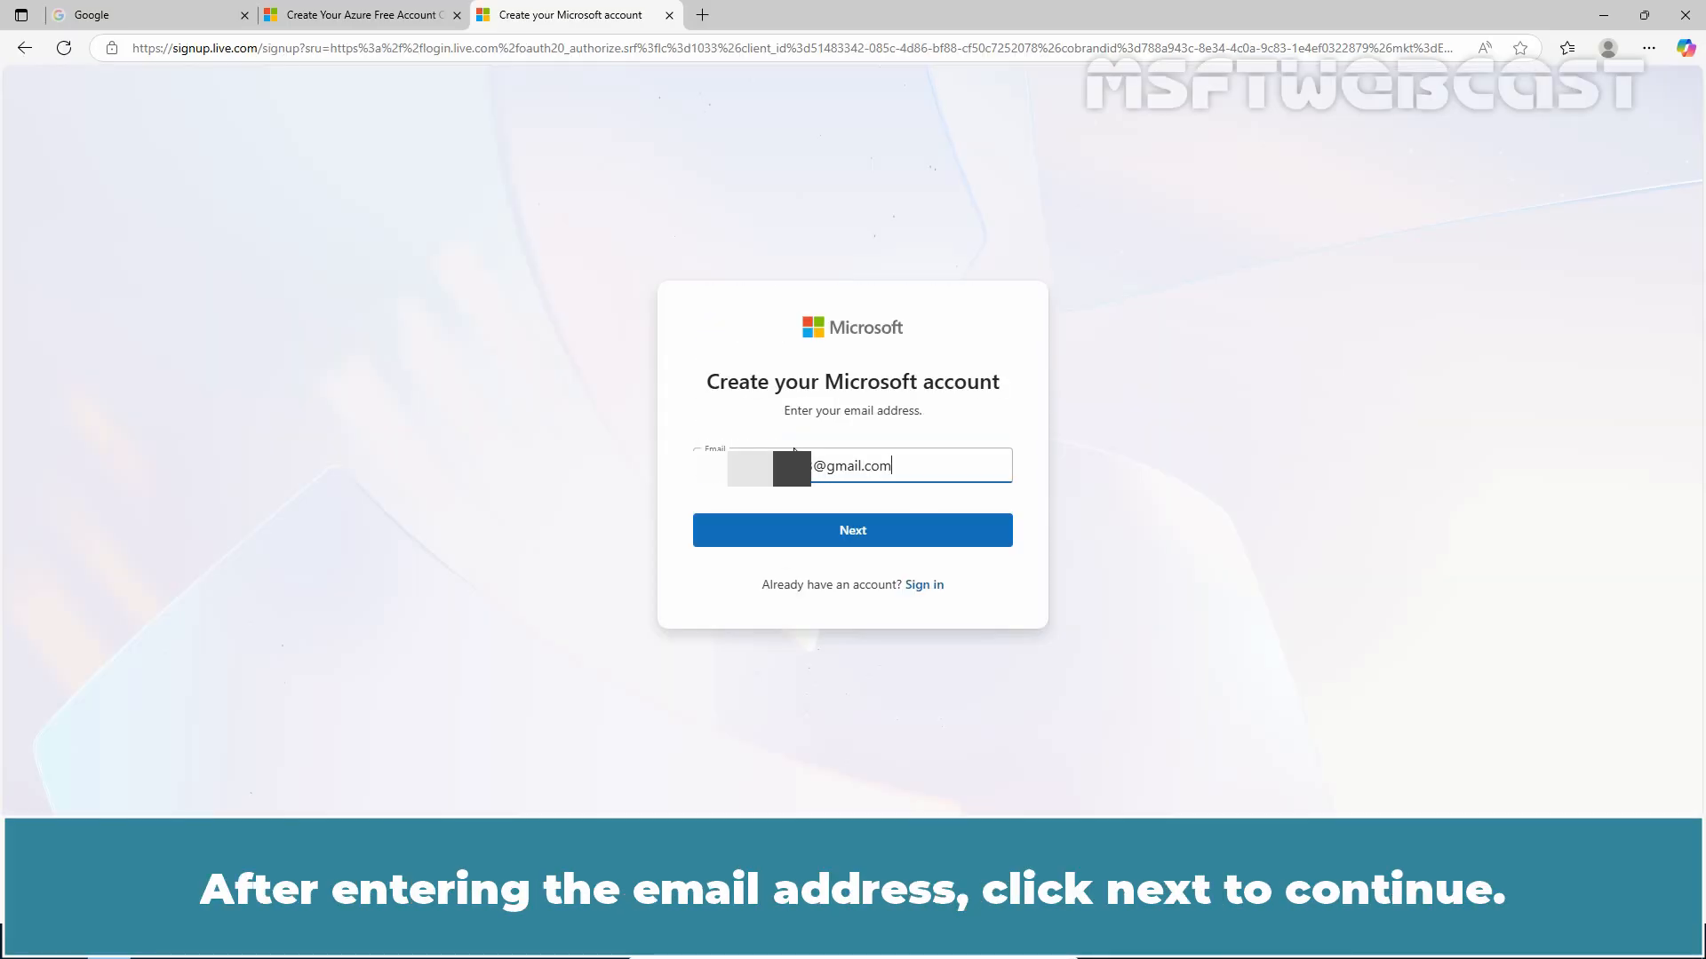
{"action": "left_click", "coordinate": [852, 530]}
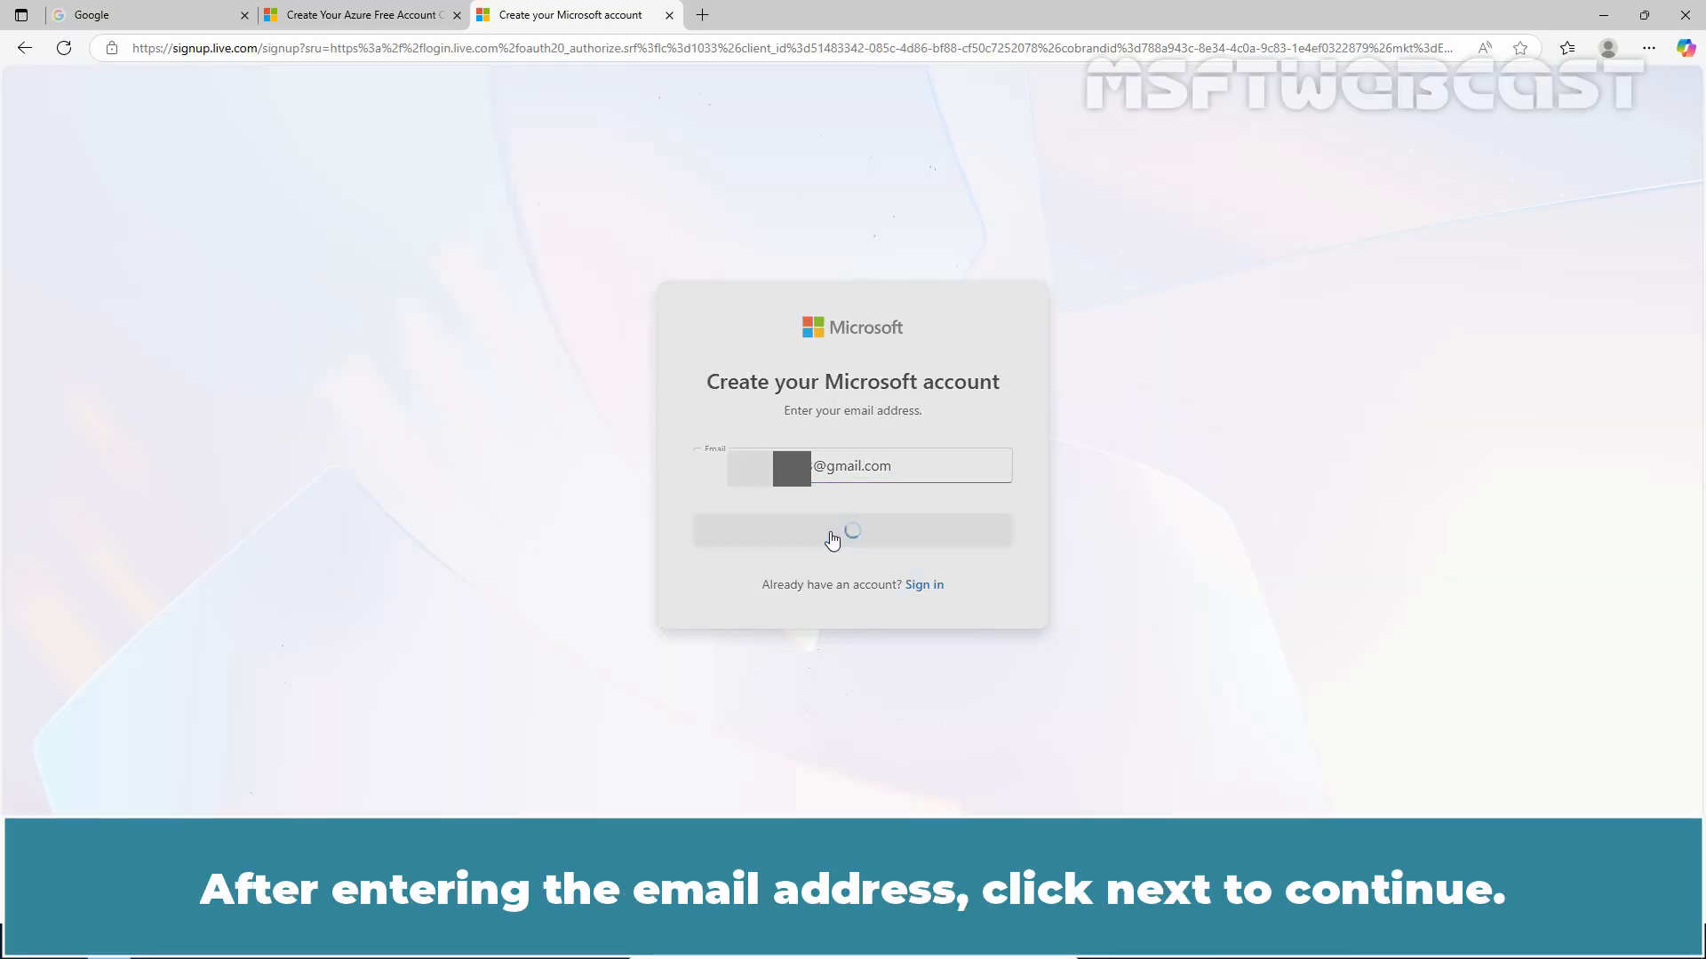
{"action": "left_click", "coordinate": [852, 531]}
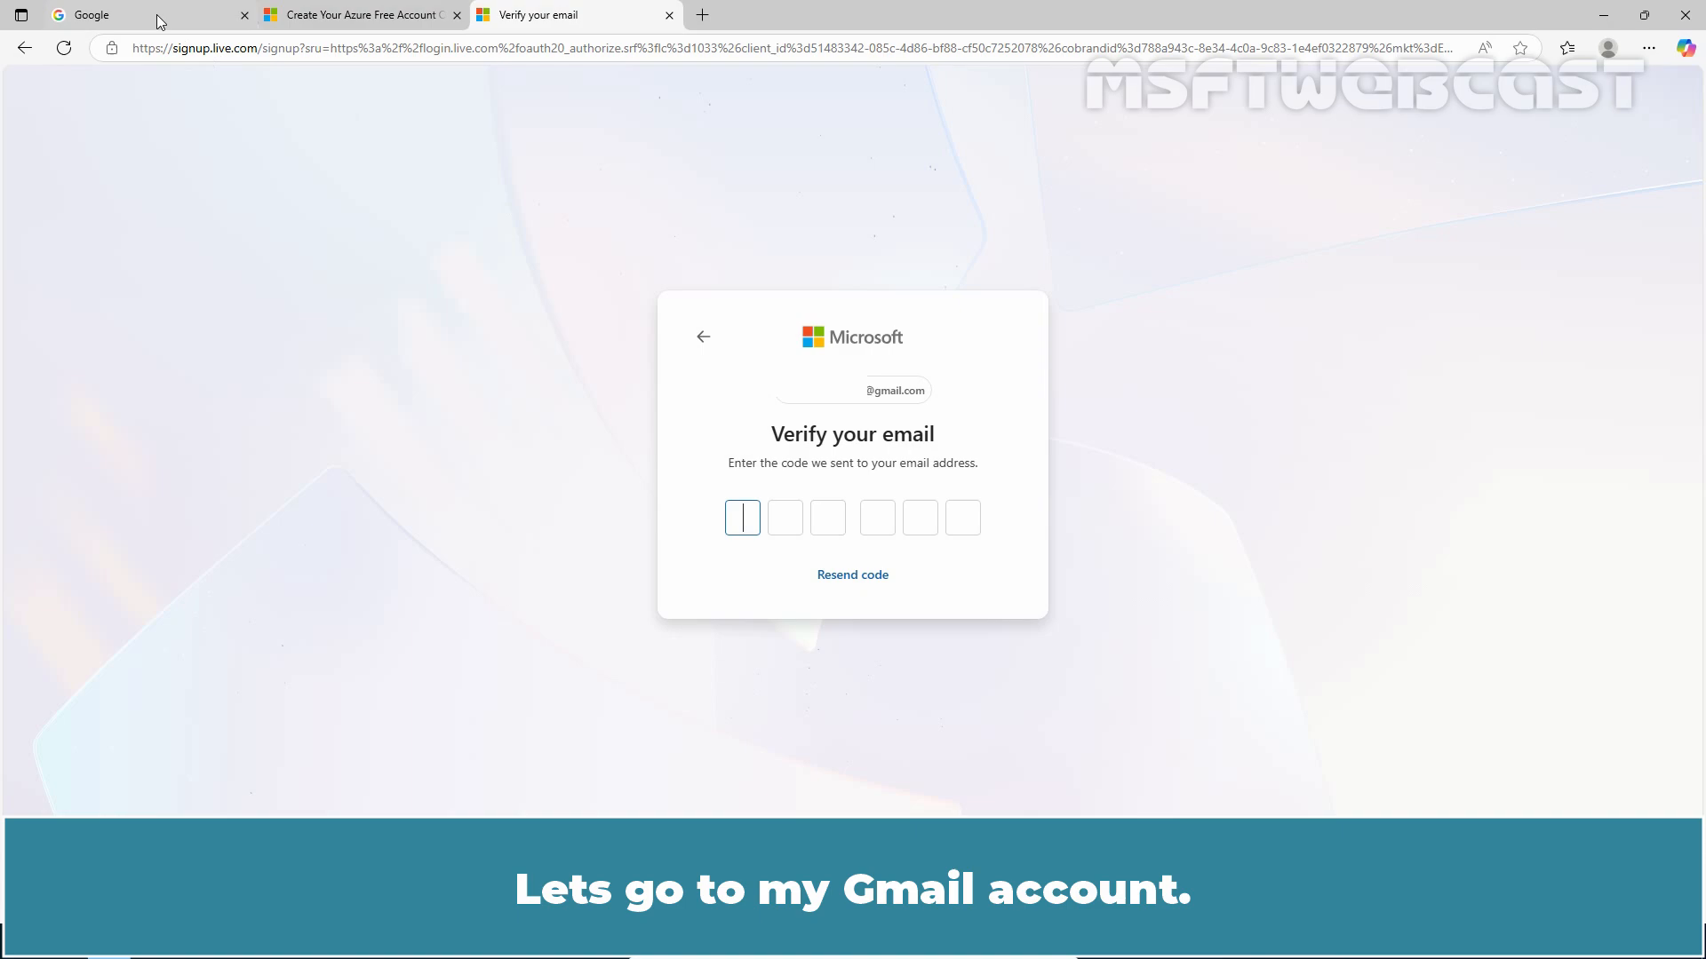
{"action": "left_click", "coordinate": [141, 15]}
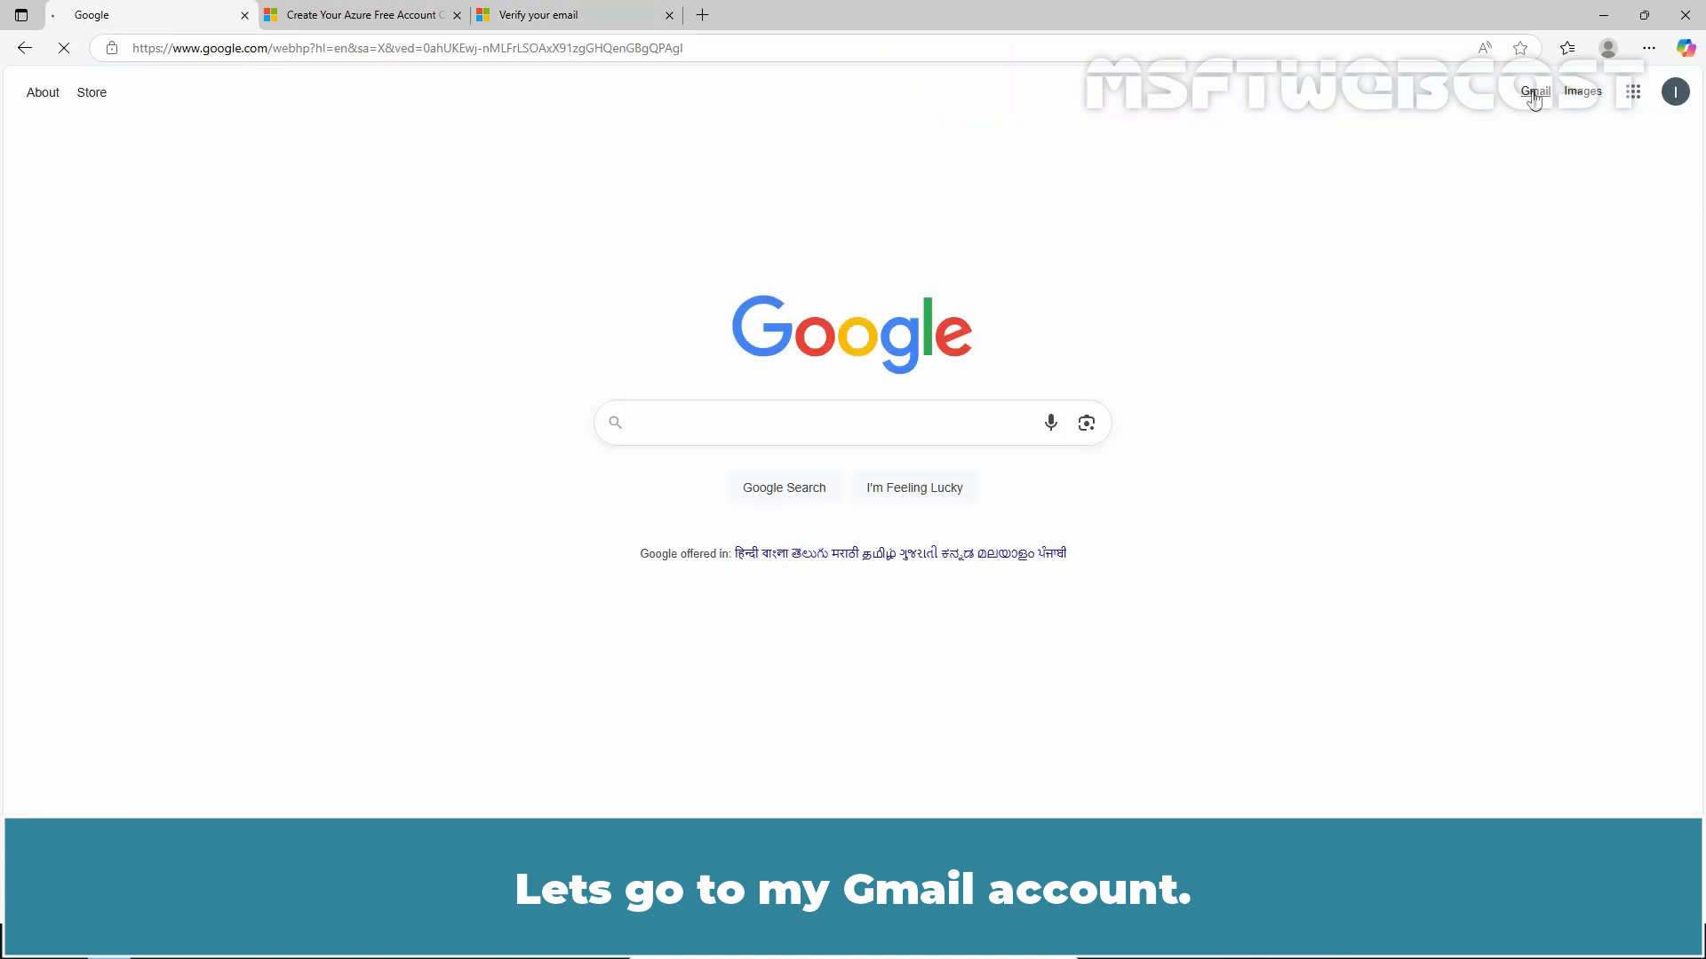
{"action": "left_click", "coordinate": [1535, 92]}
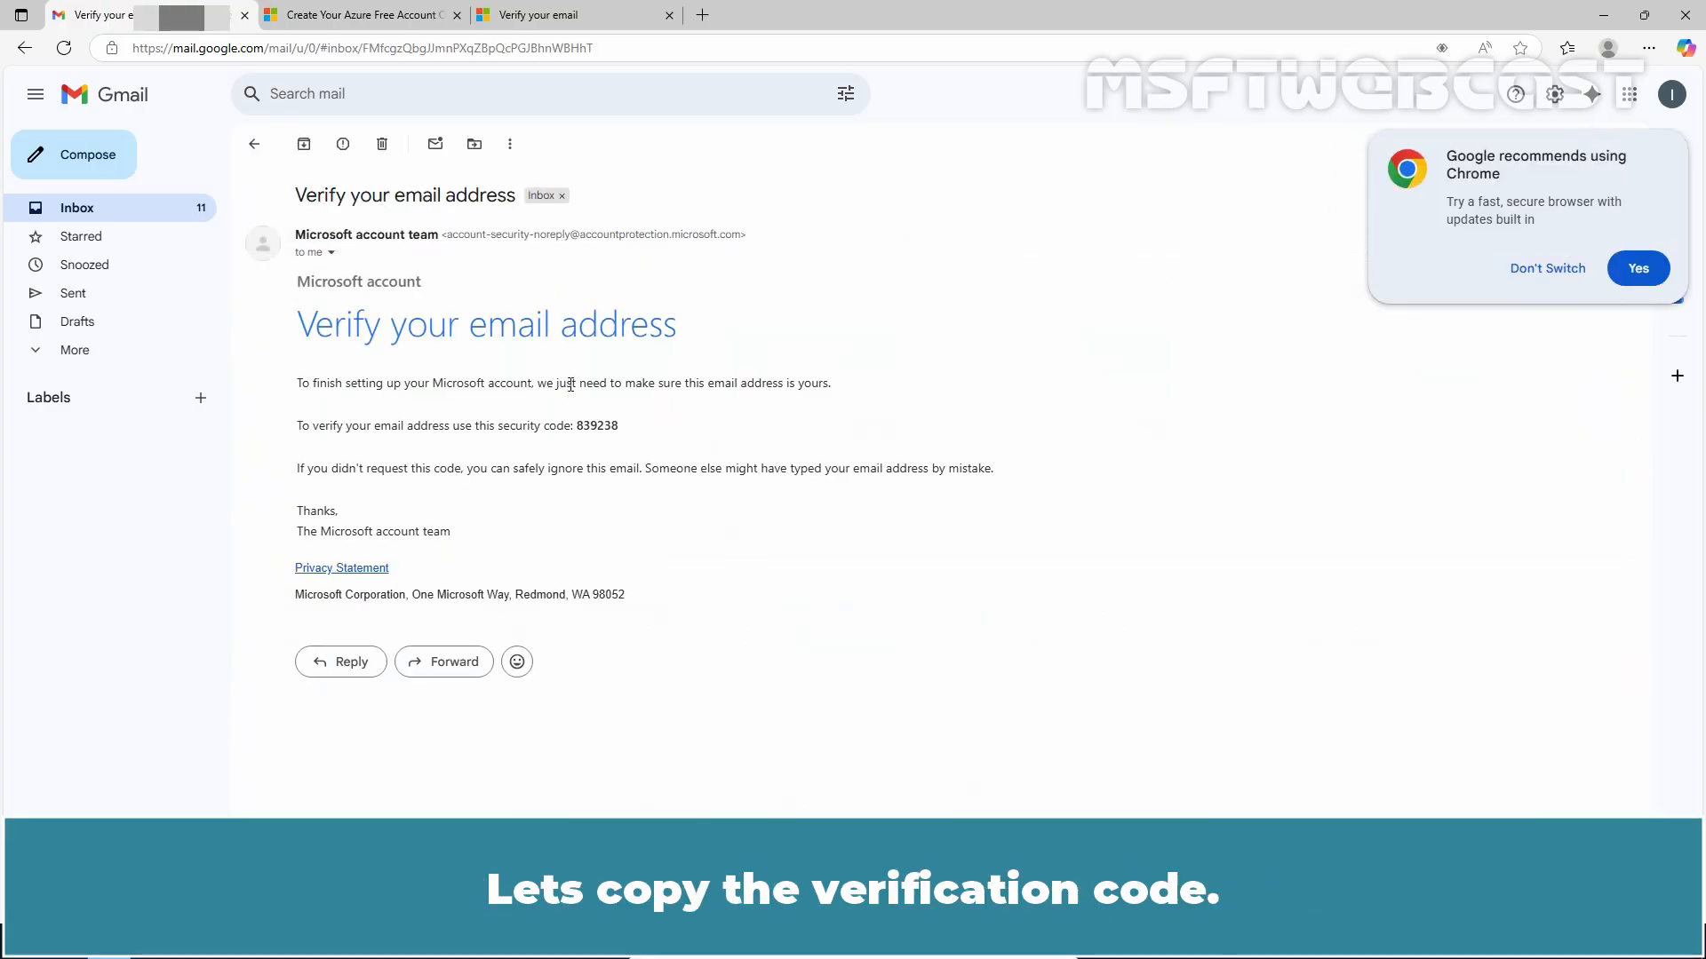
{"action": "double_click", "coordinate": [595, 426]}
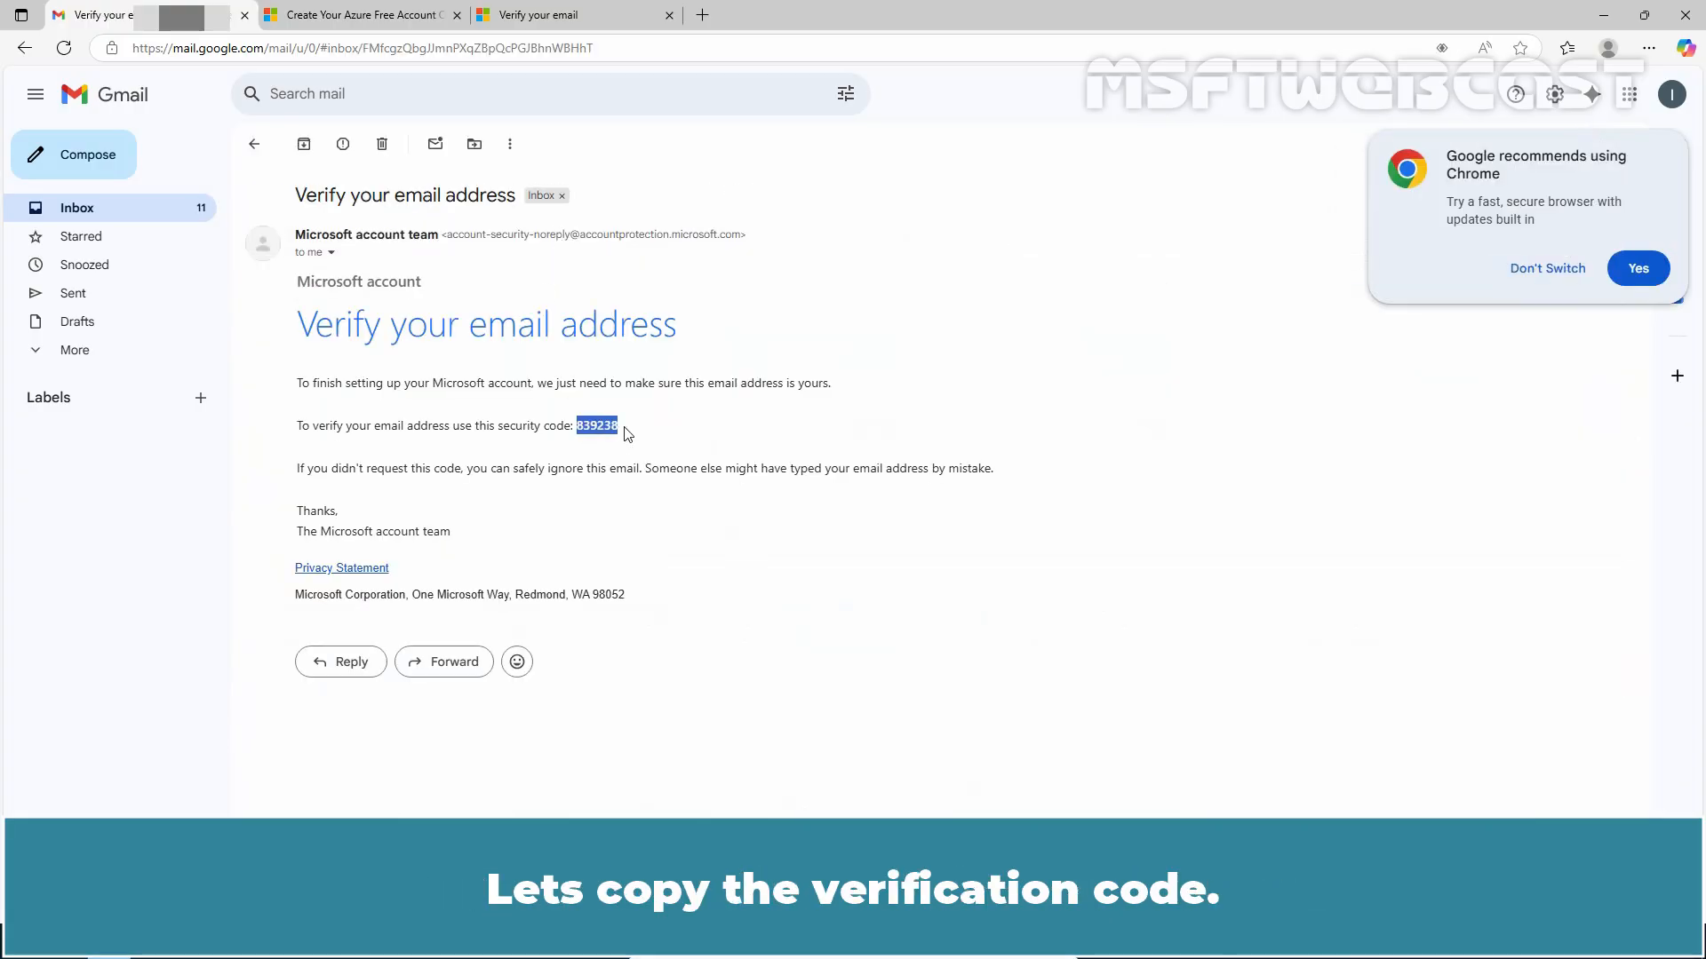
{"action": "left_click", "coordinate": [573, 15]}
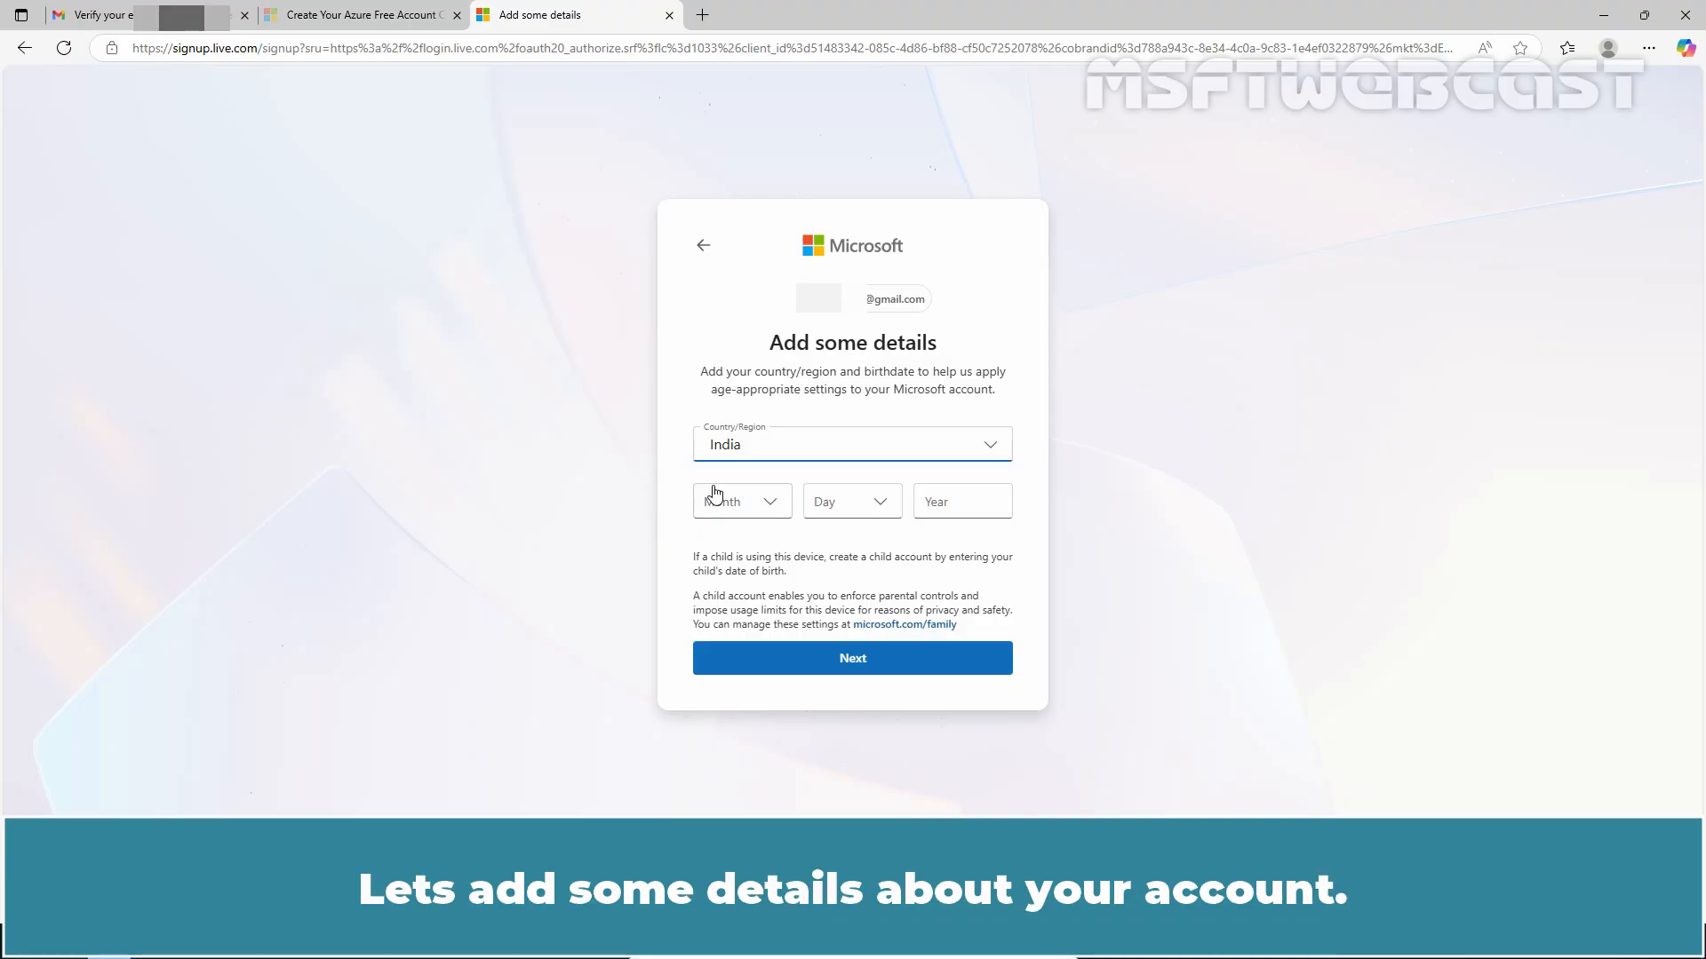
{"action": "left_click", "coordinate": [740, 501]}
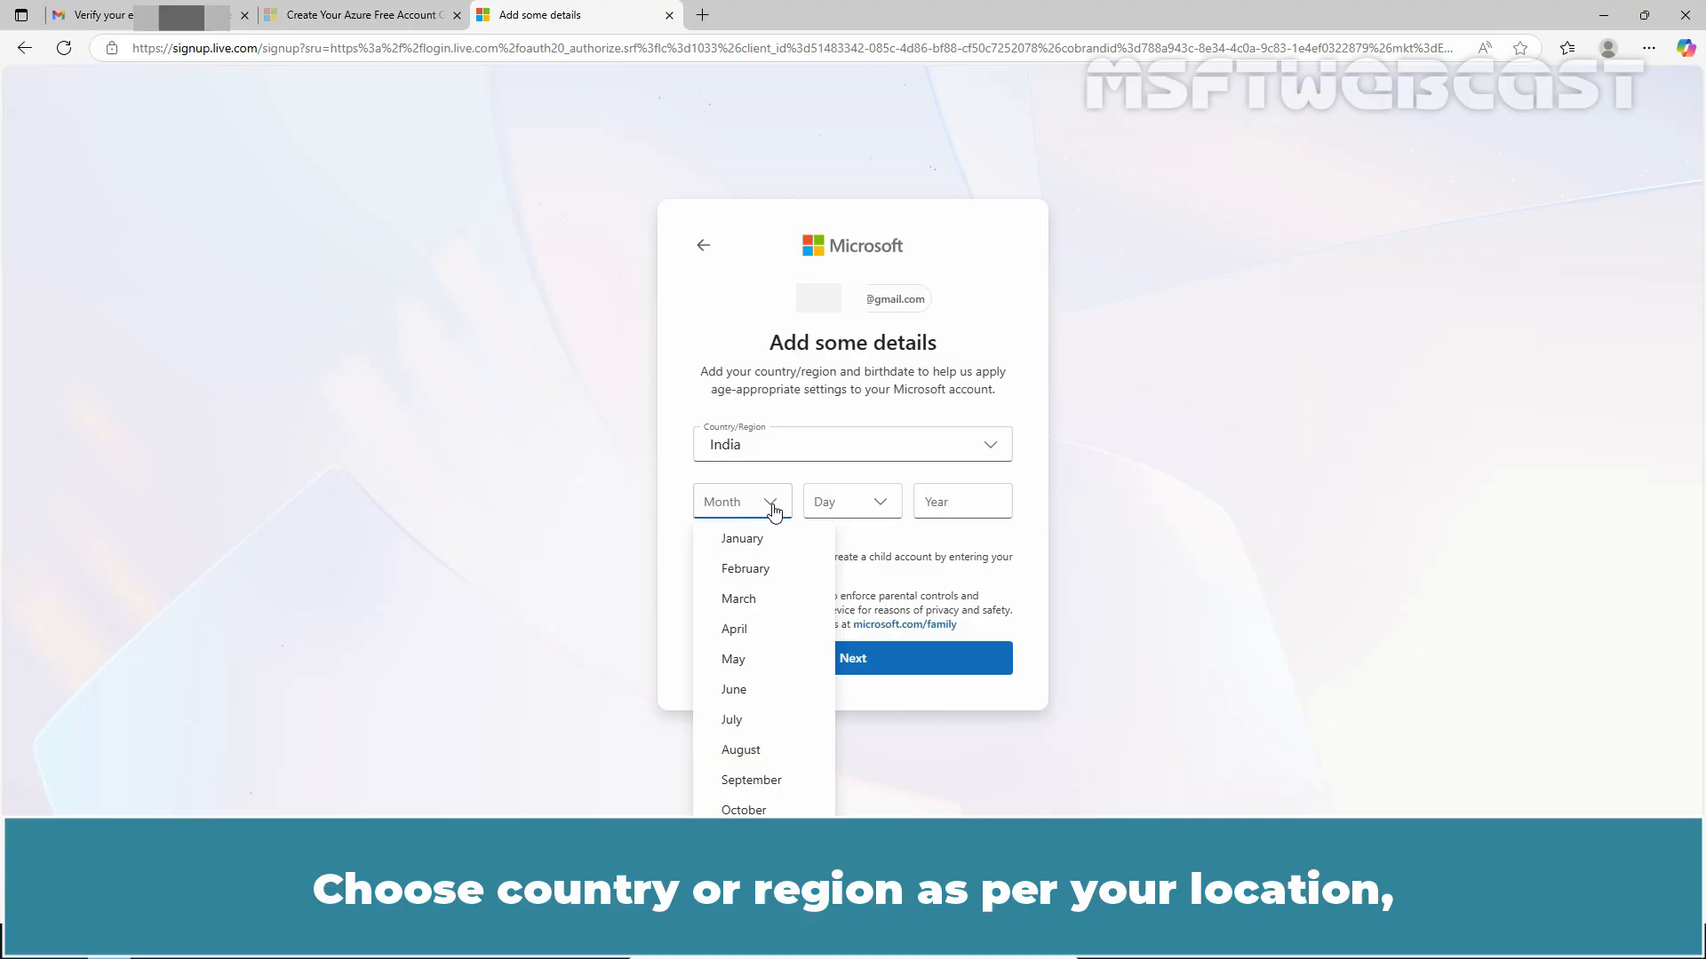
{"action": "left_click", "coordinate": [731, 719]}
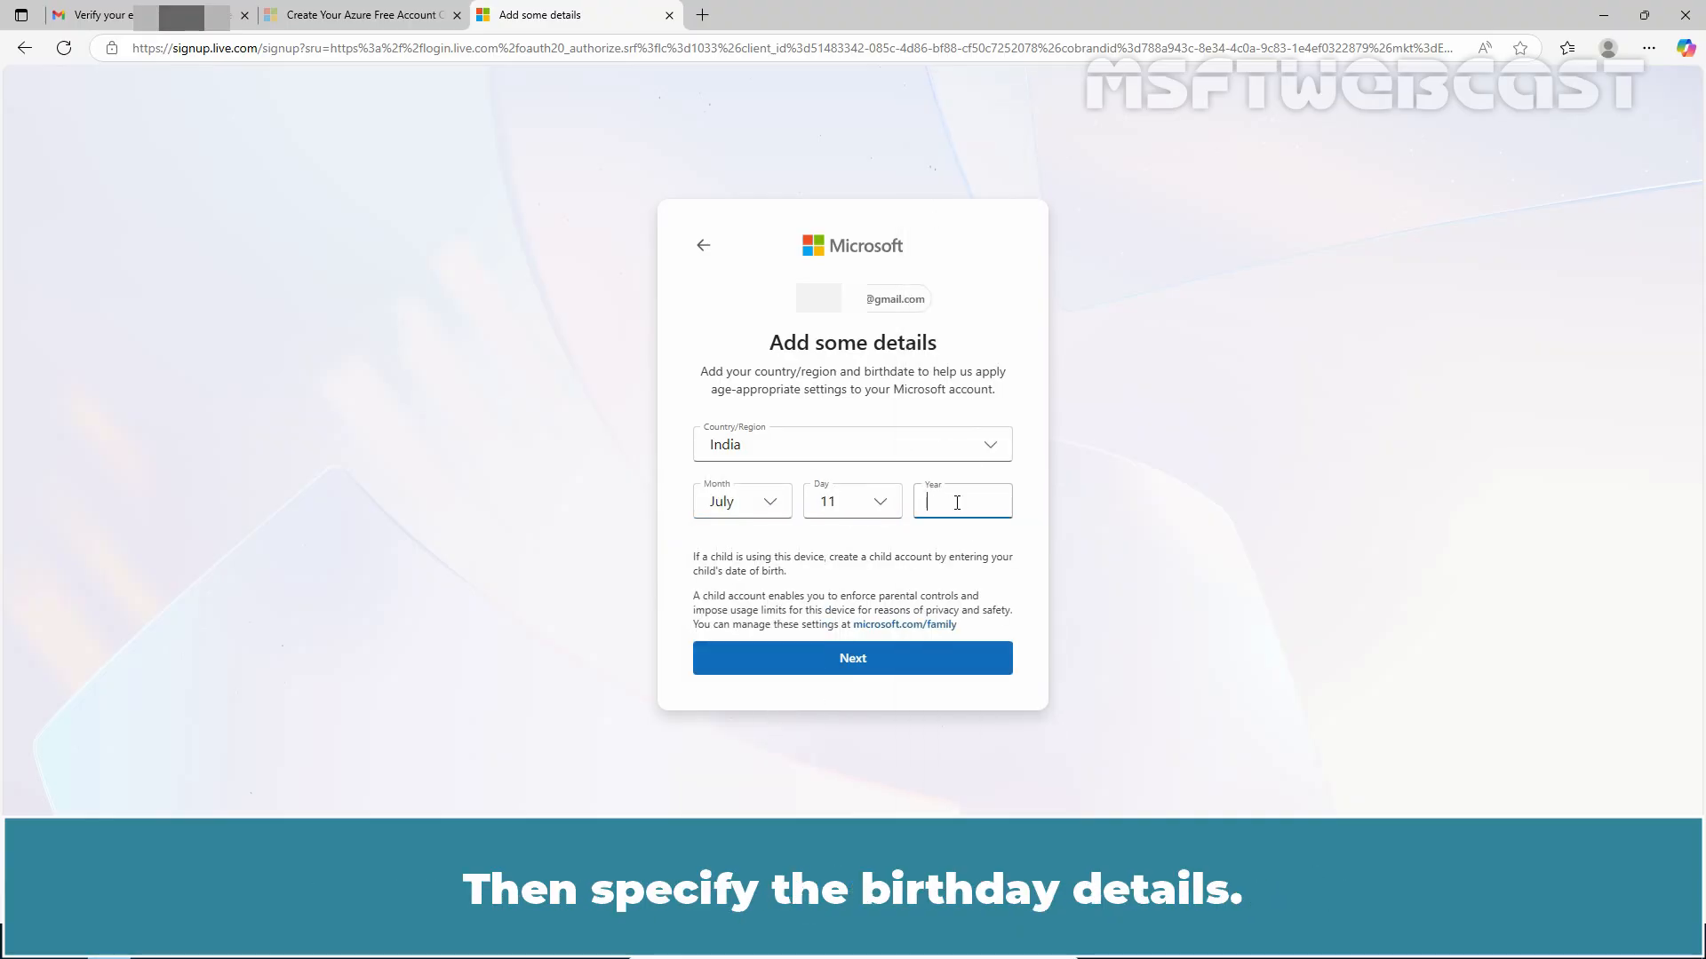
{"action": "type", "text": "1990"}
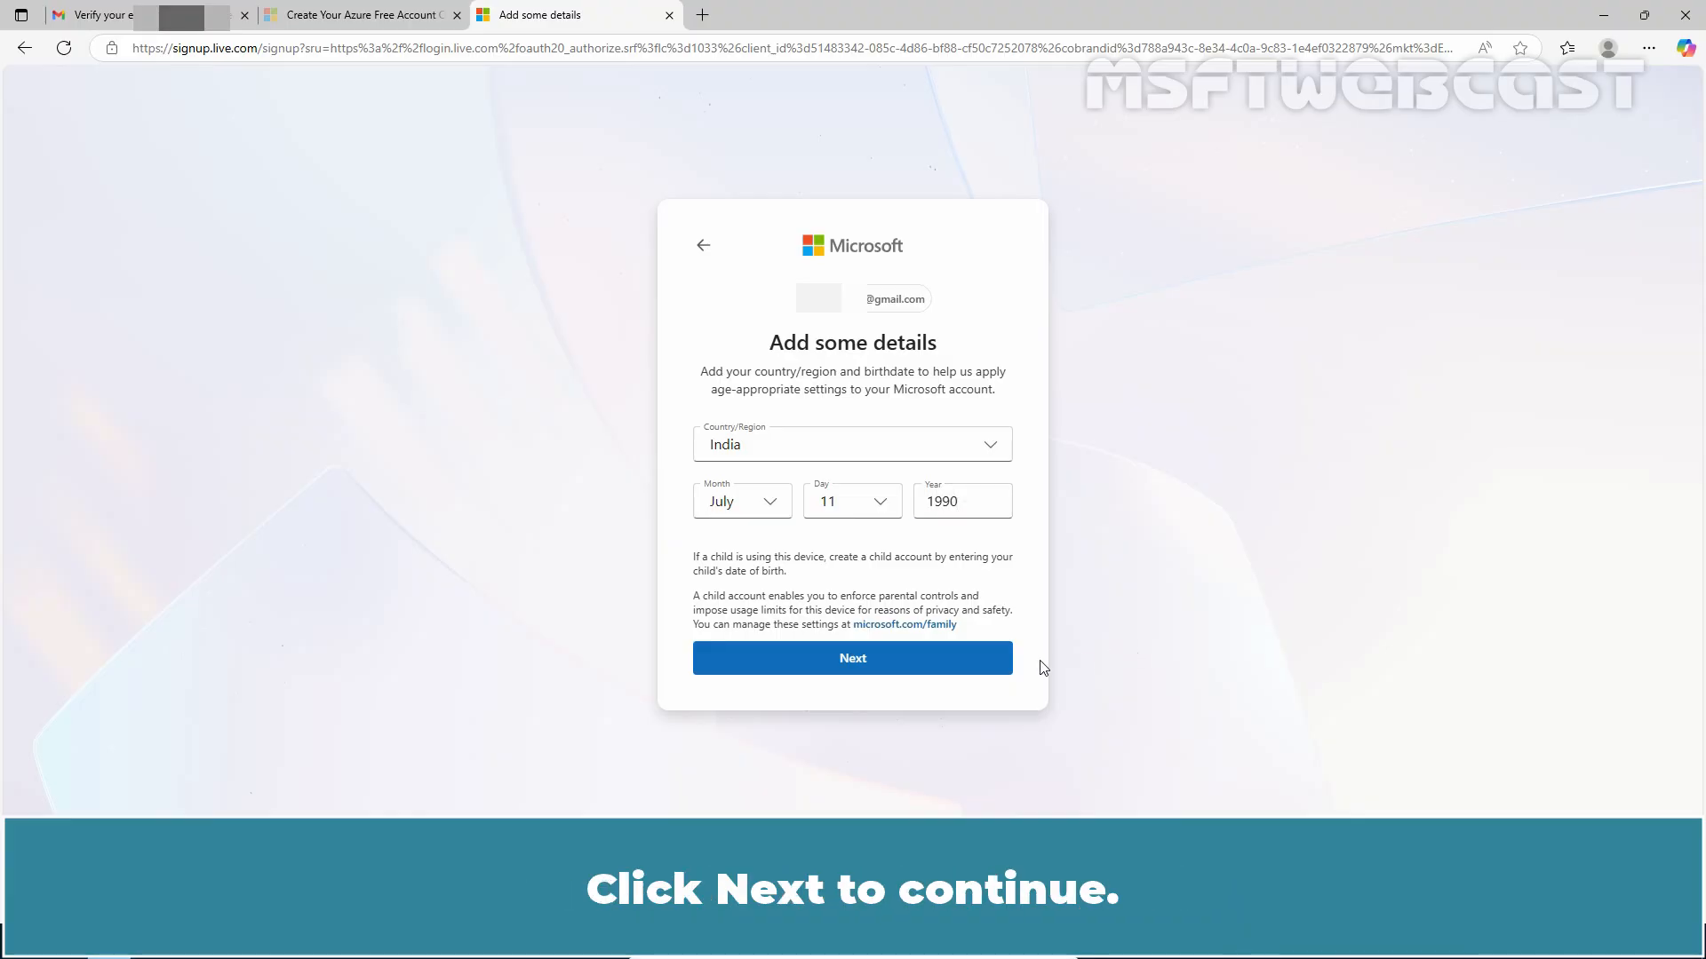
{"action": "left_click", "coordinate": [852, 657]}
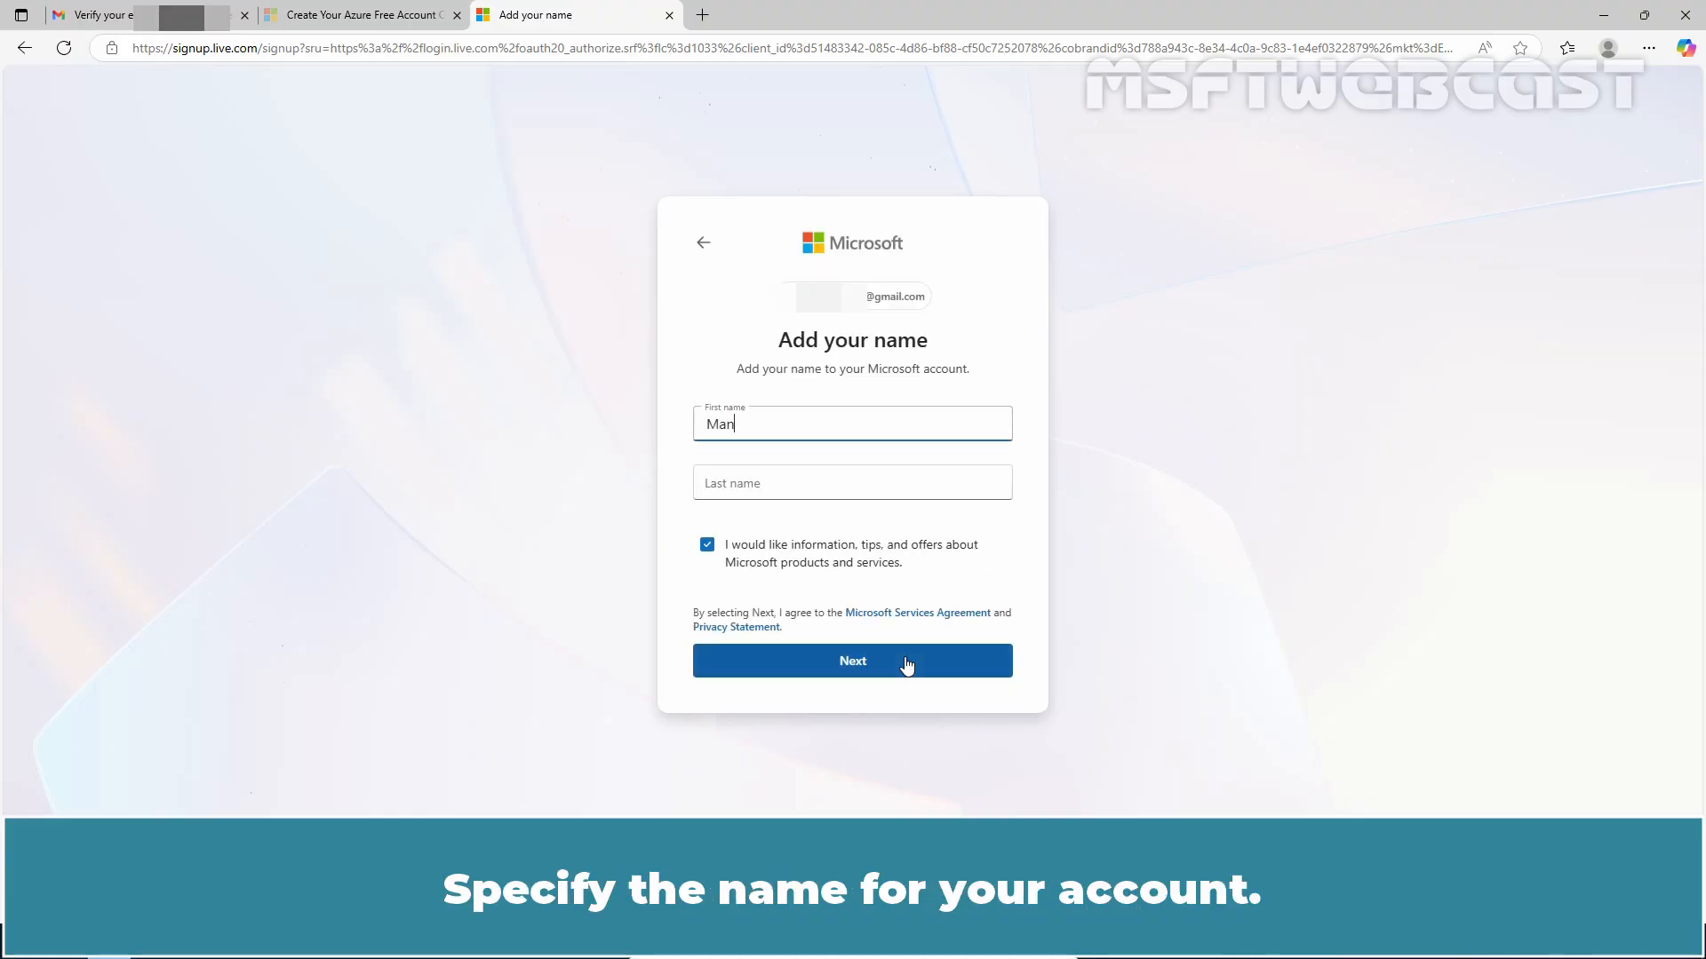
Step: Enter the name Rakholiya, pass the human check, and skip passkey setup
{"action": "type", "text": "Rakholiya"}
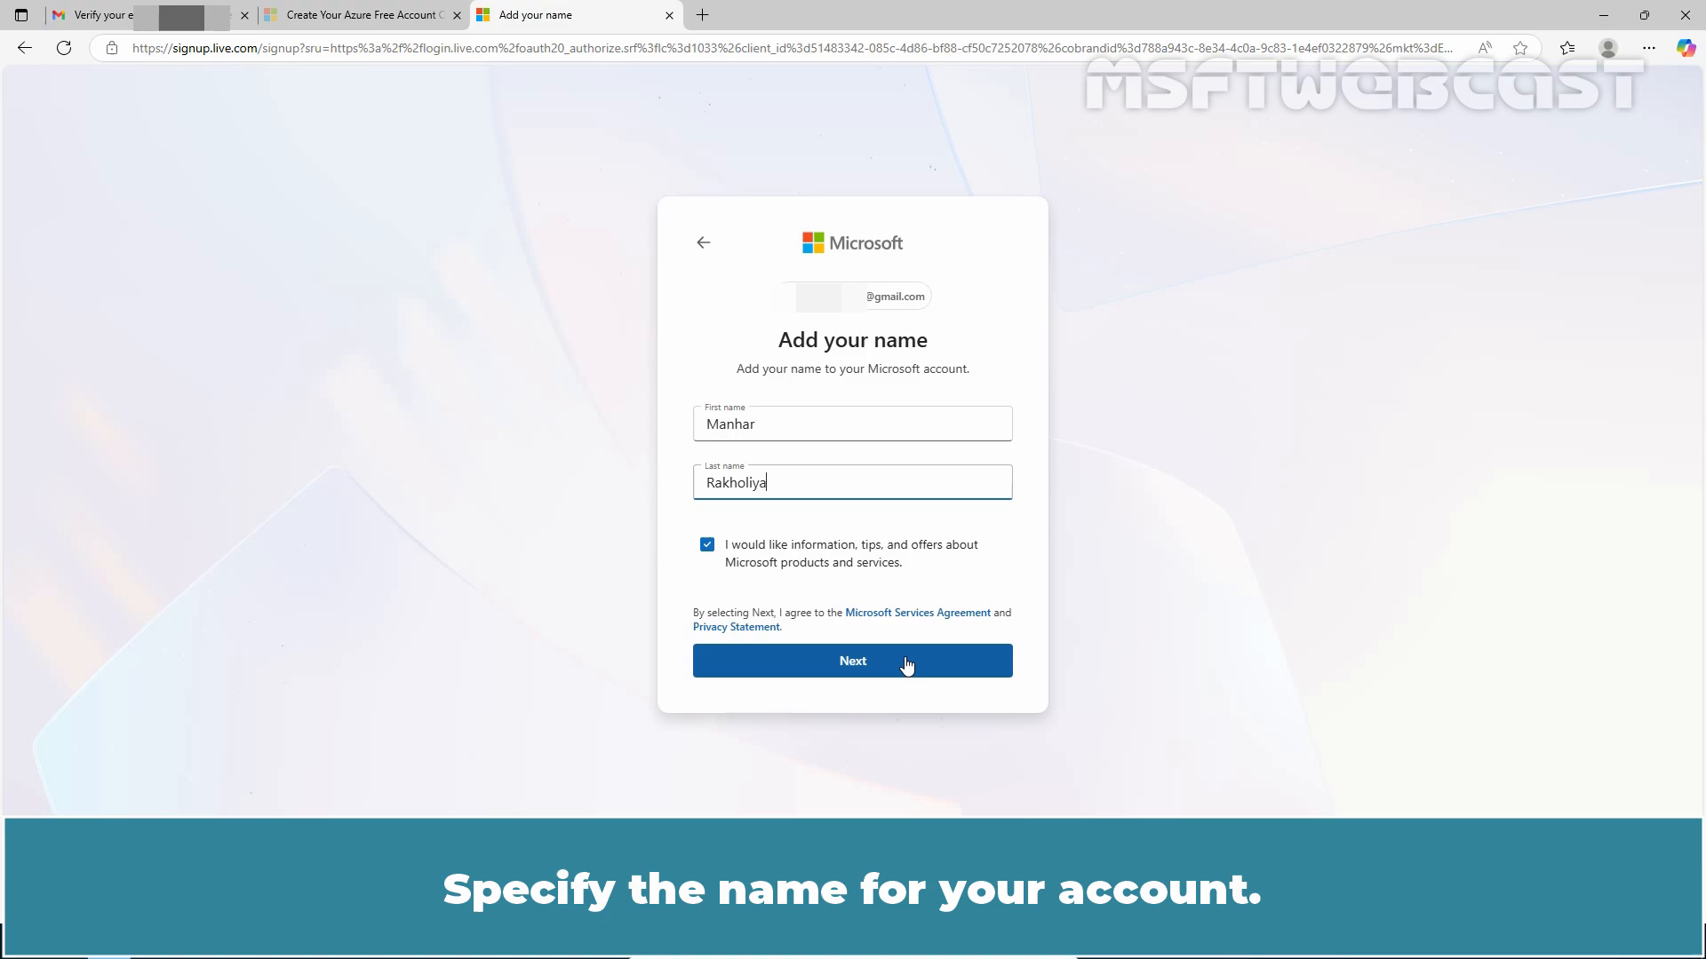
{"action": "left_click", "coordinate": [851, 660]}
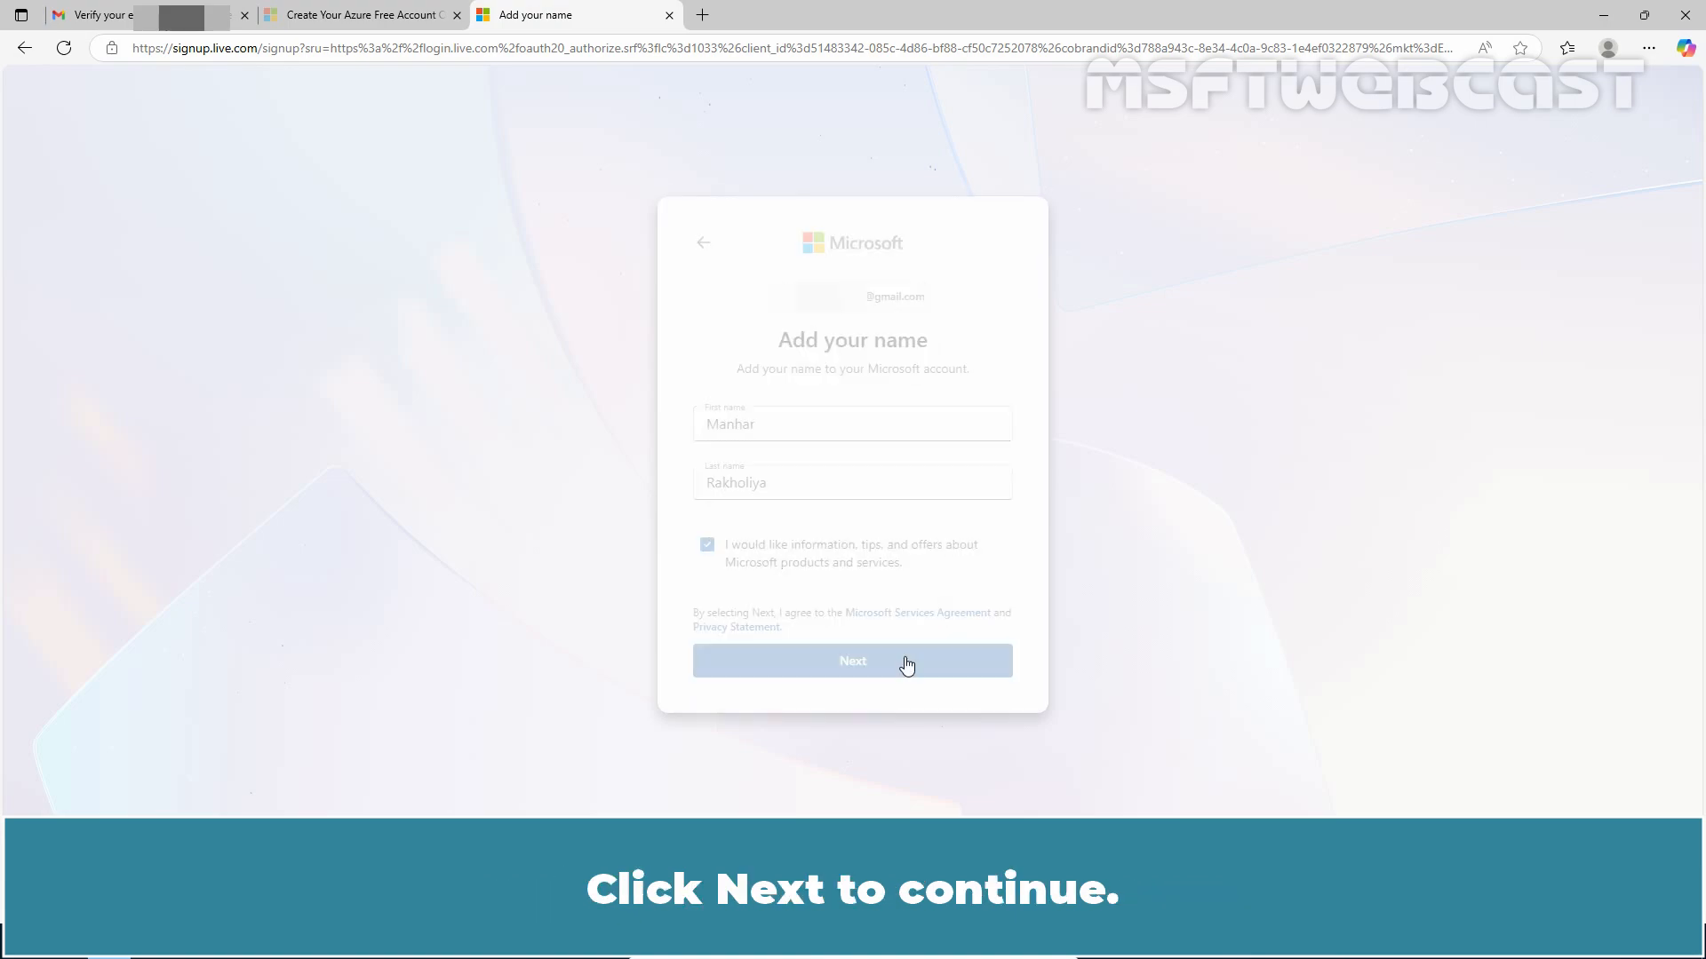
{"action": "left_click", "coordinate": [852, 660]}
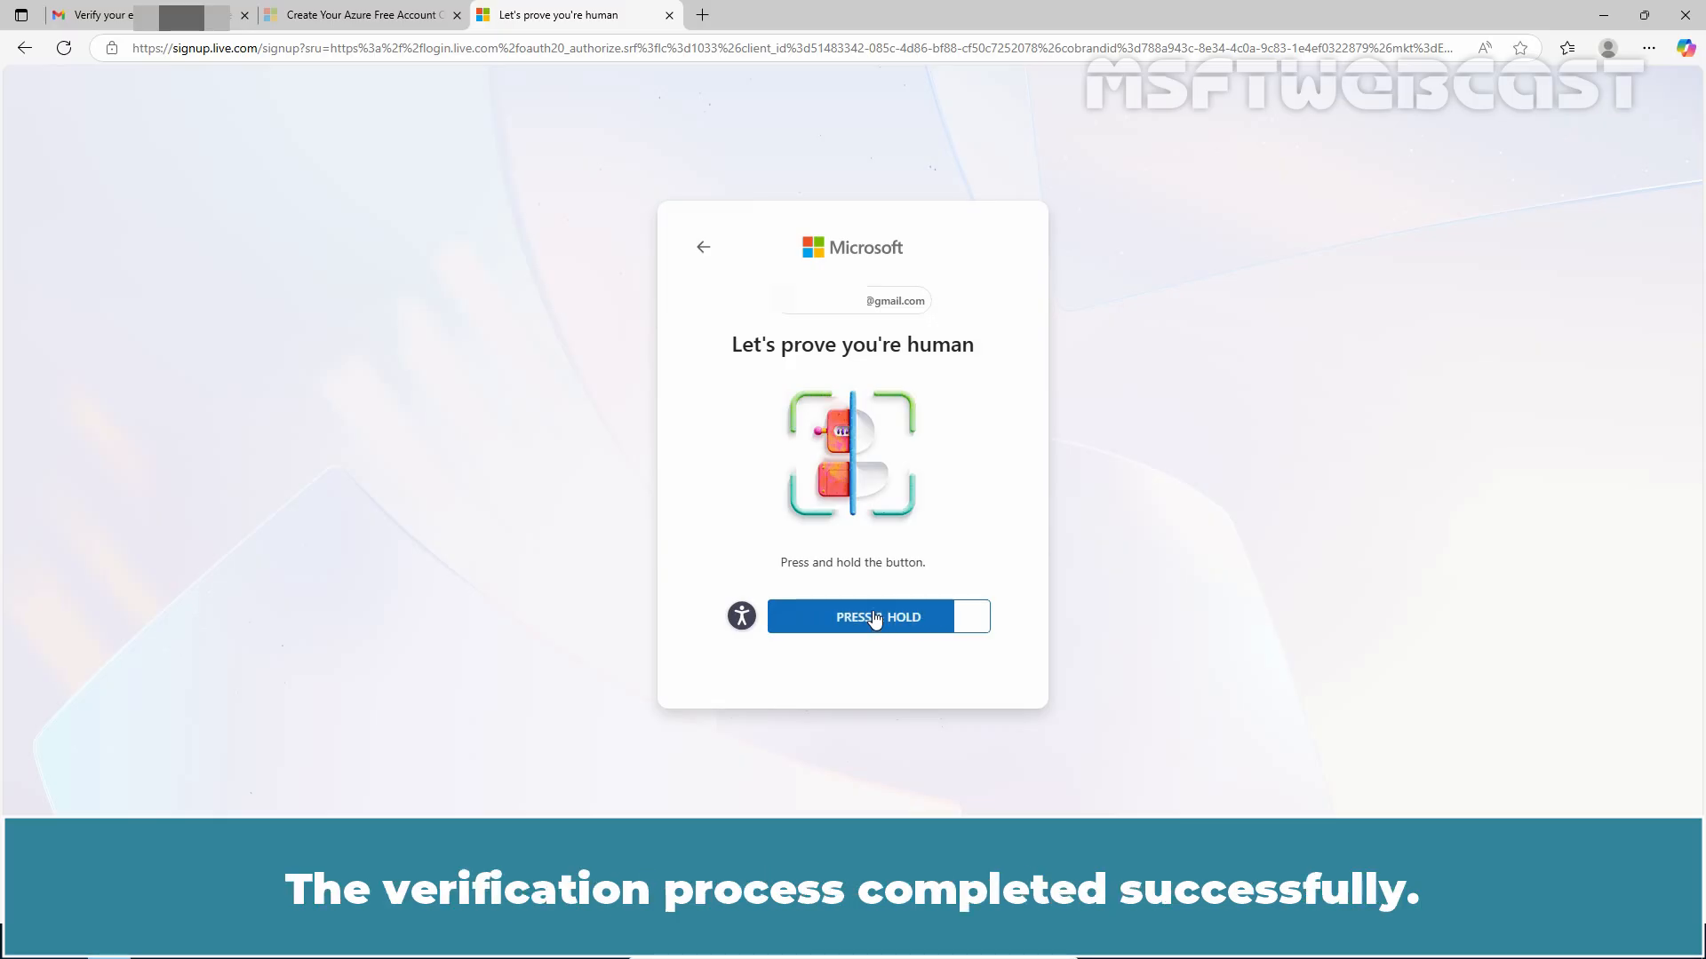
{"action": "left_click", "coordinate": [867, 616]}
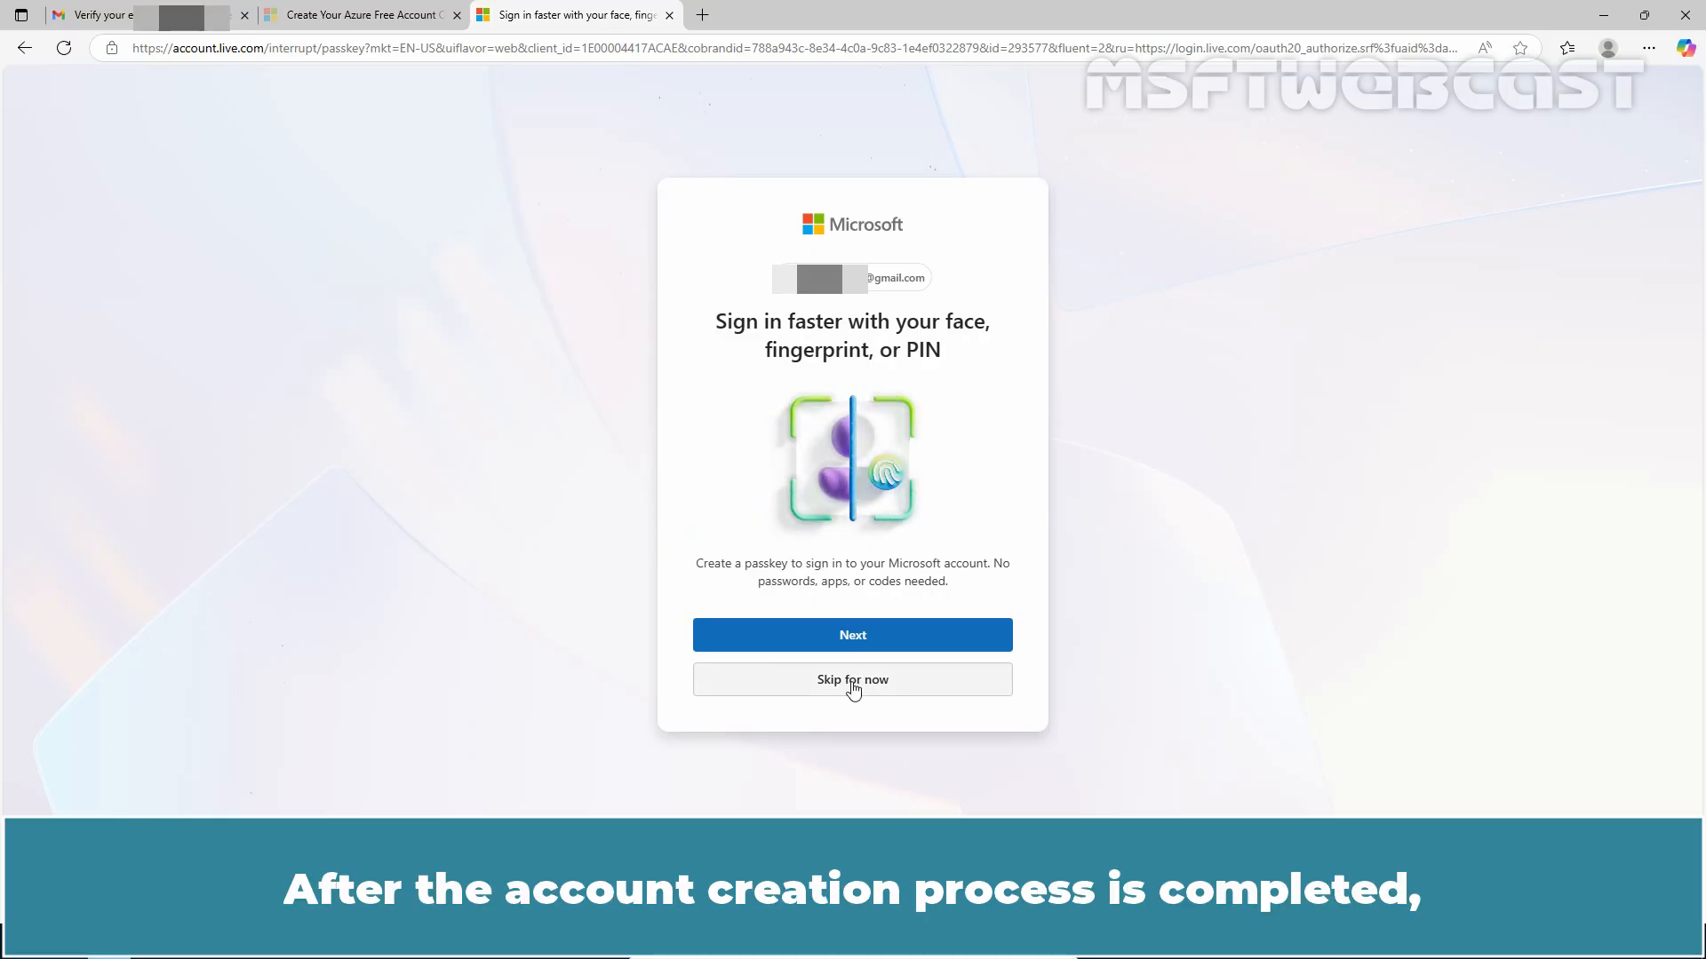
{"action": "left_click", "coordinate": [852, 679]}
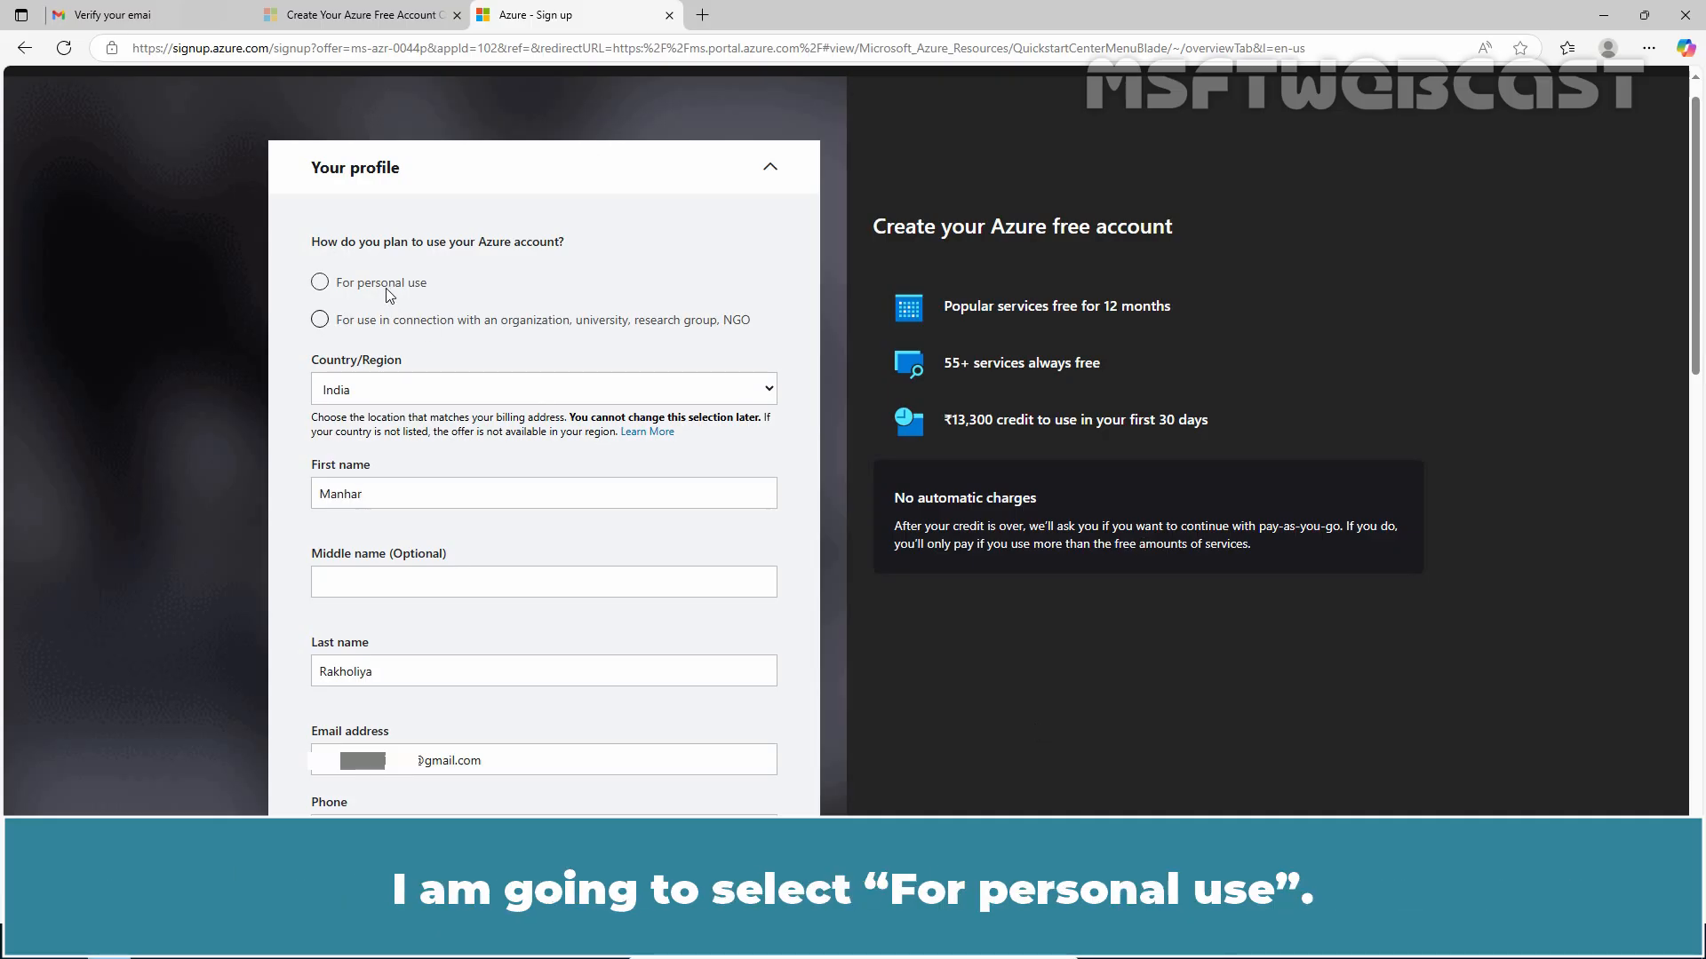
Step: Choose 'For personal use' and complete the not-a-robot verification puzzle
{"action": "left_click", "coordinate": [319, 282]}
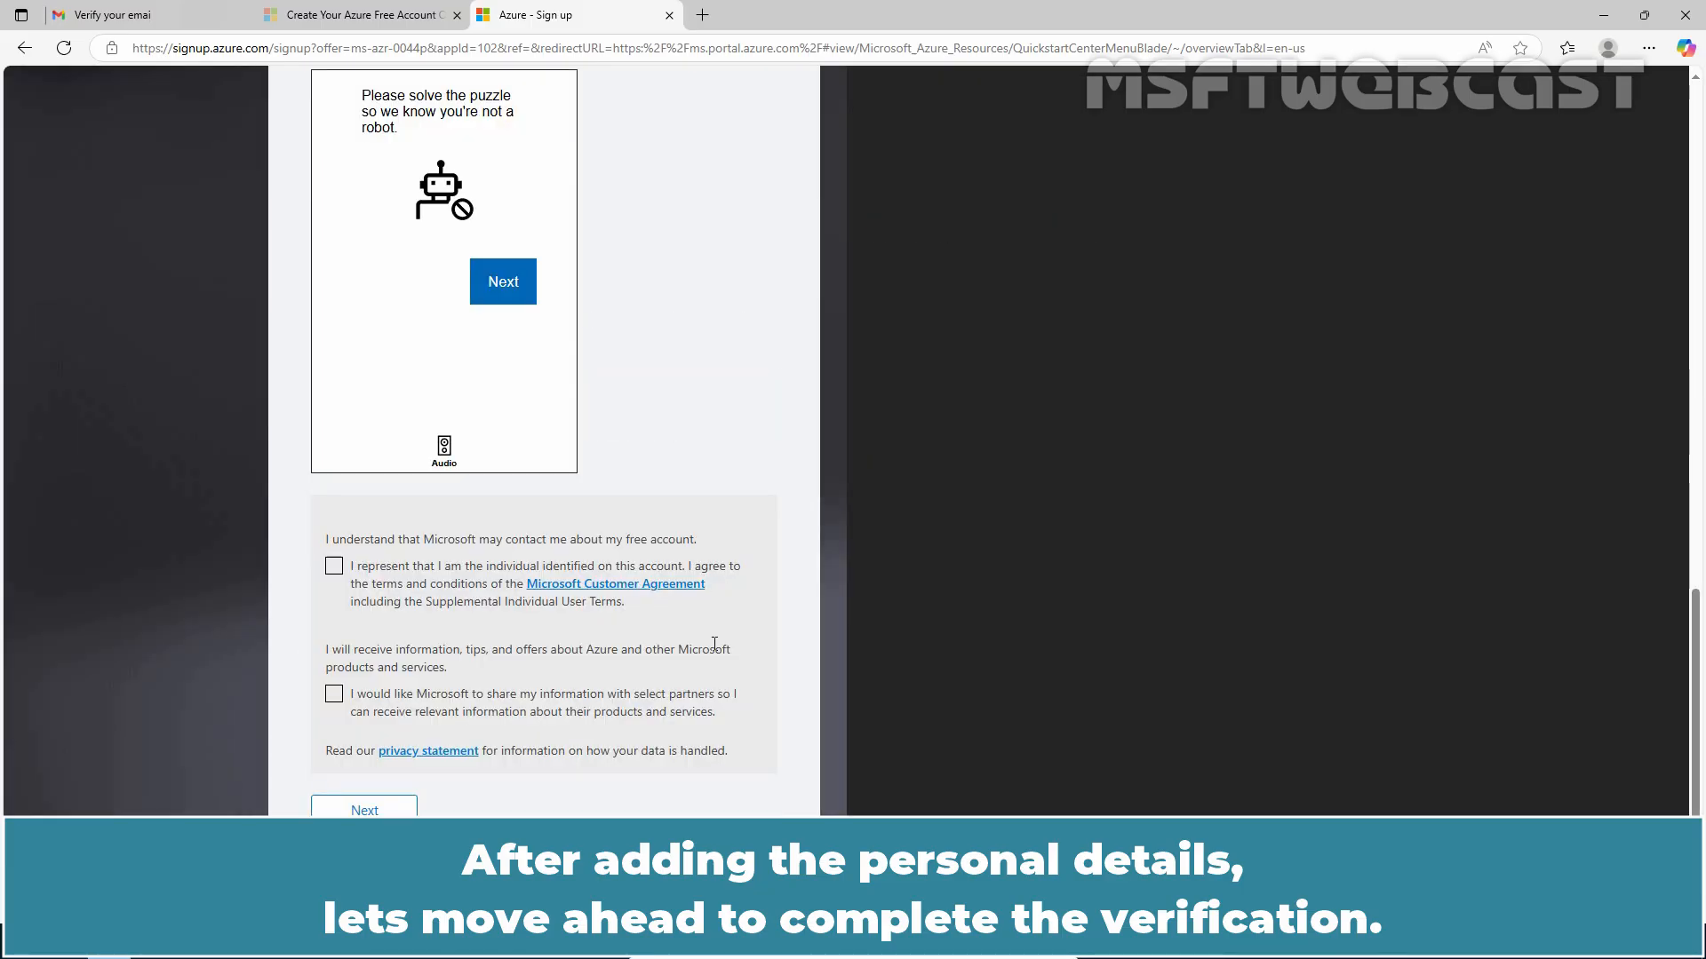
{"action": "left_click", "coordinate": [503, 282]}
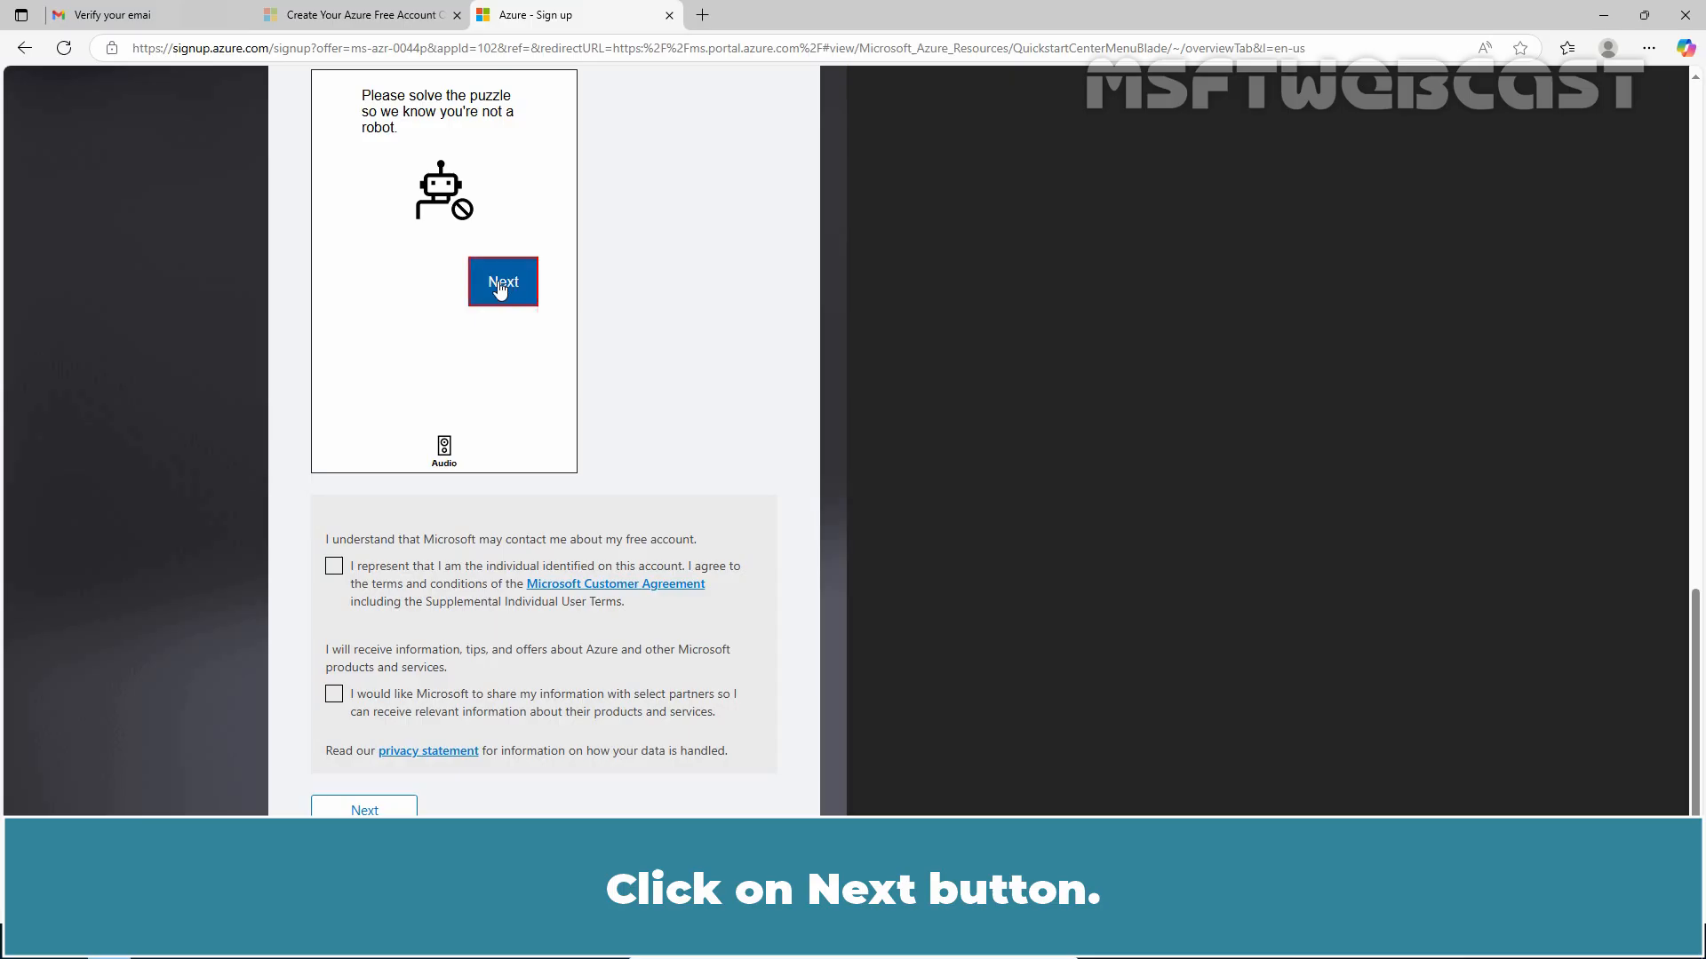
{"action": "left_click", "coordinate": [501, 281]}
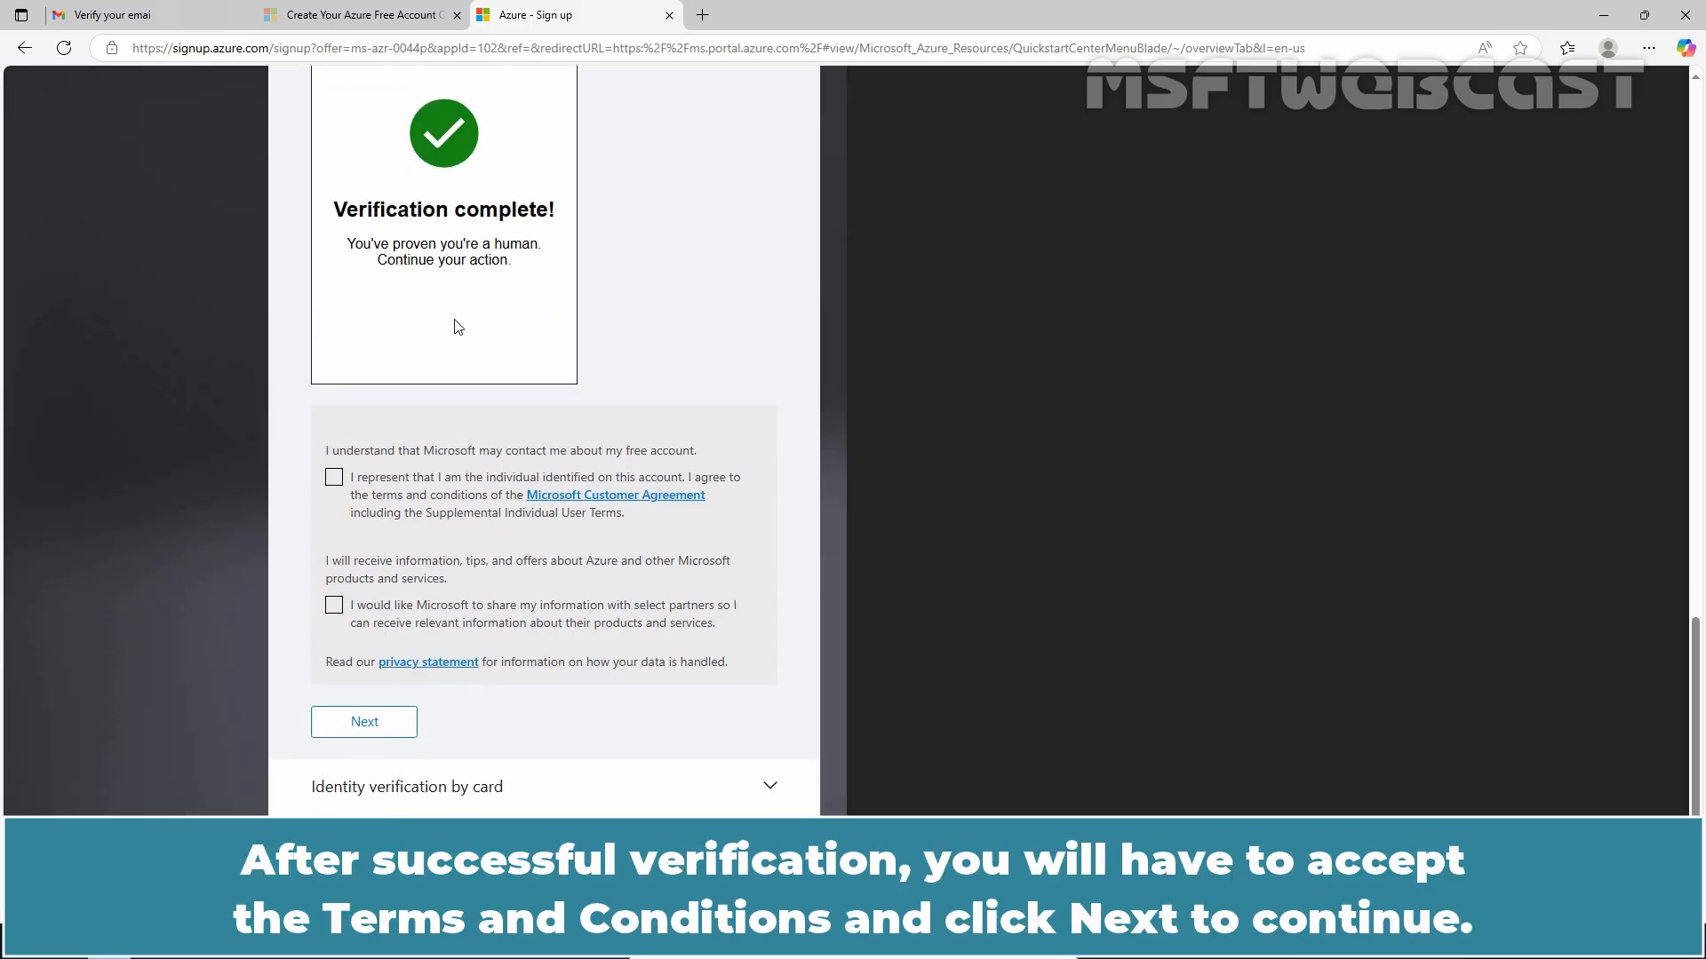
Step: Accept the Customer Agreement and partner-sharing statements and submit the profile
{"action": "left_click", "coordinate": [334, 476]}
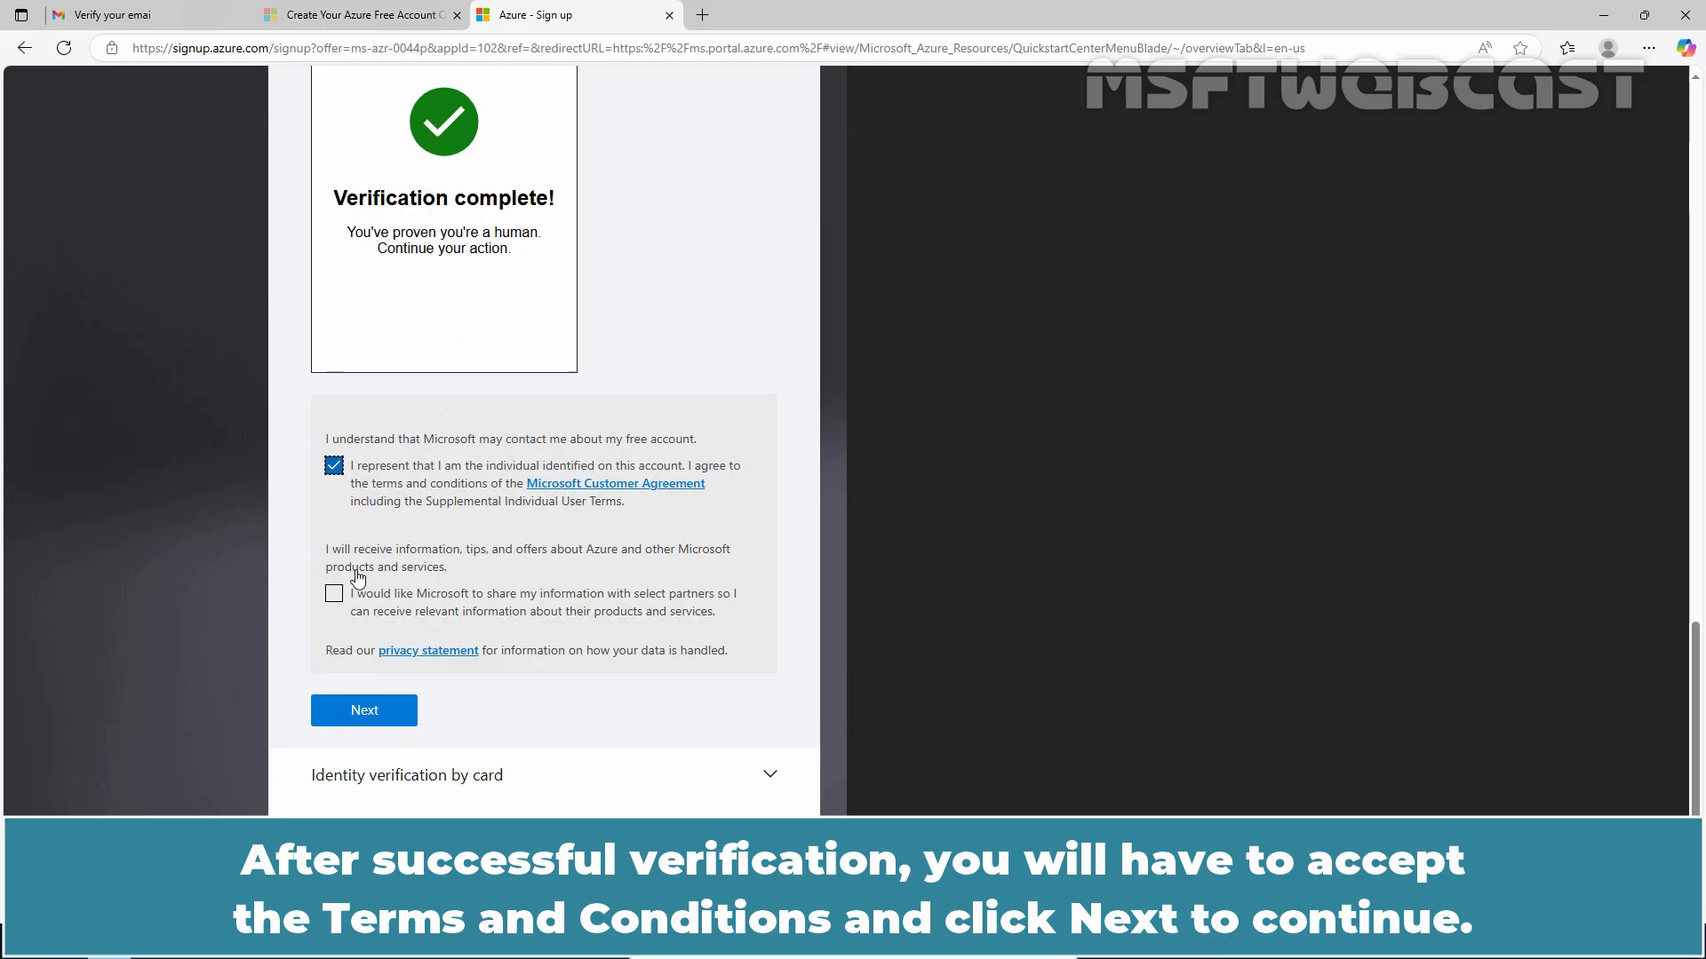
{"action": "left_click", "coordinate": [334, 595]}
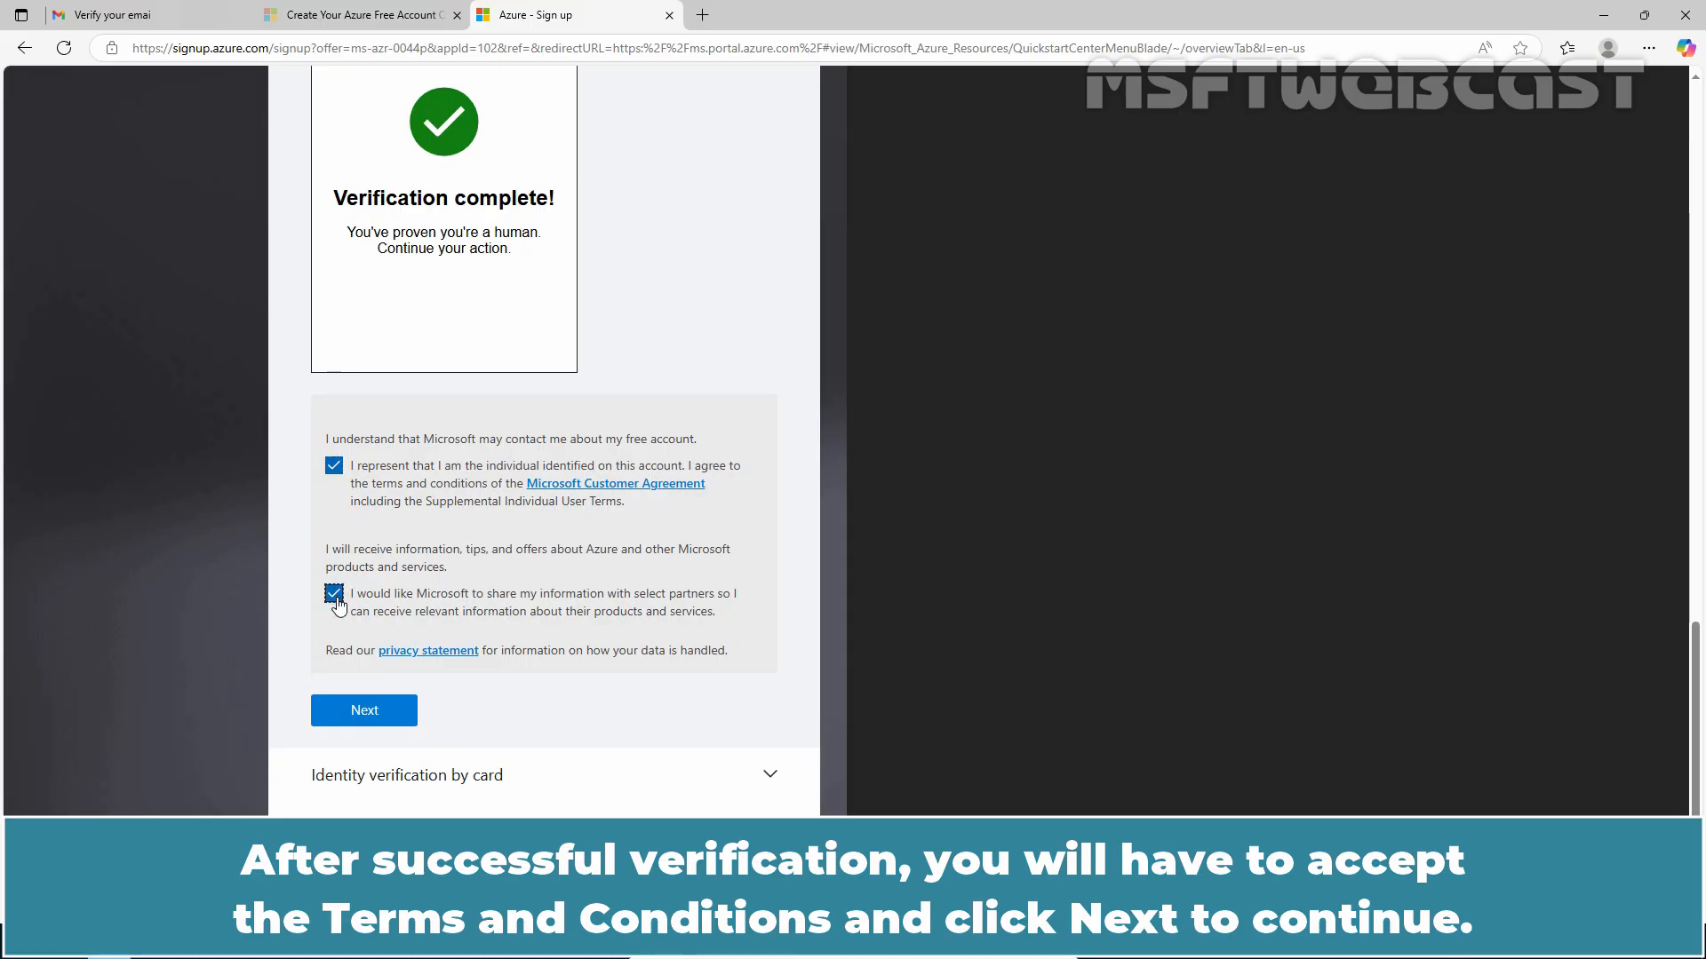
{"action": "left_click", "coordinate": [364, 709]}
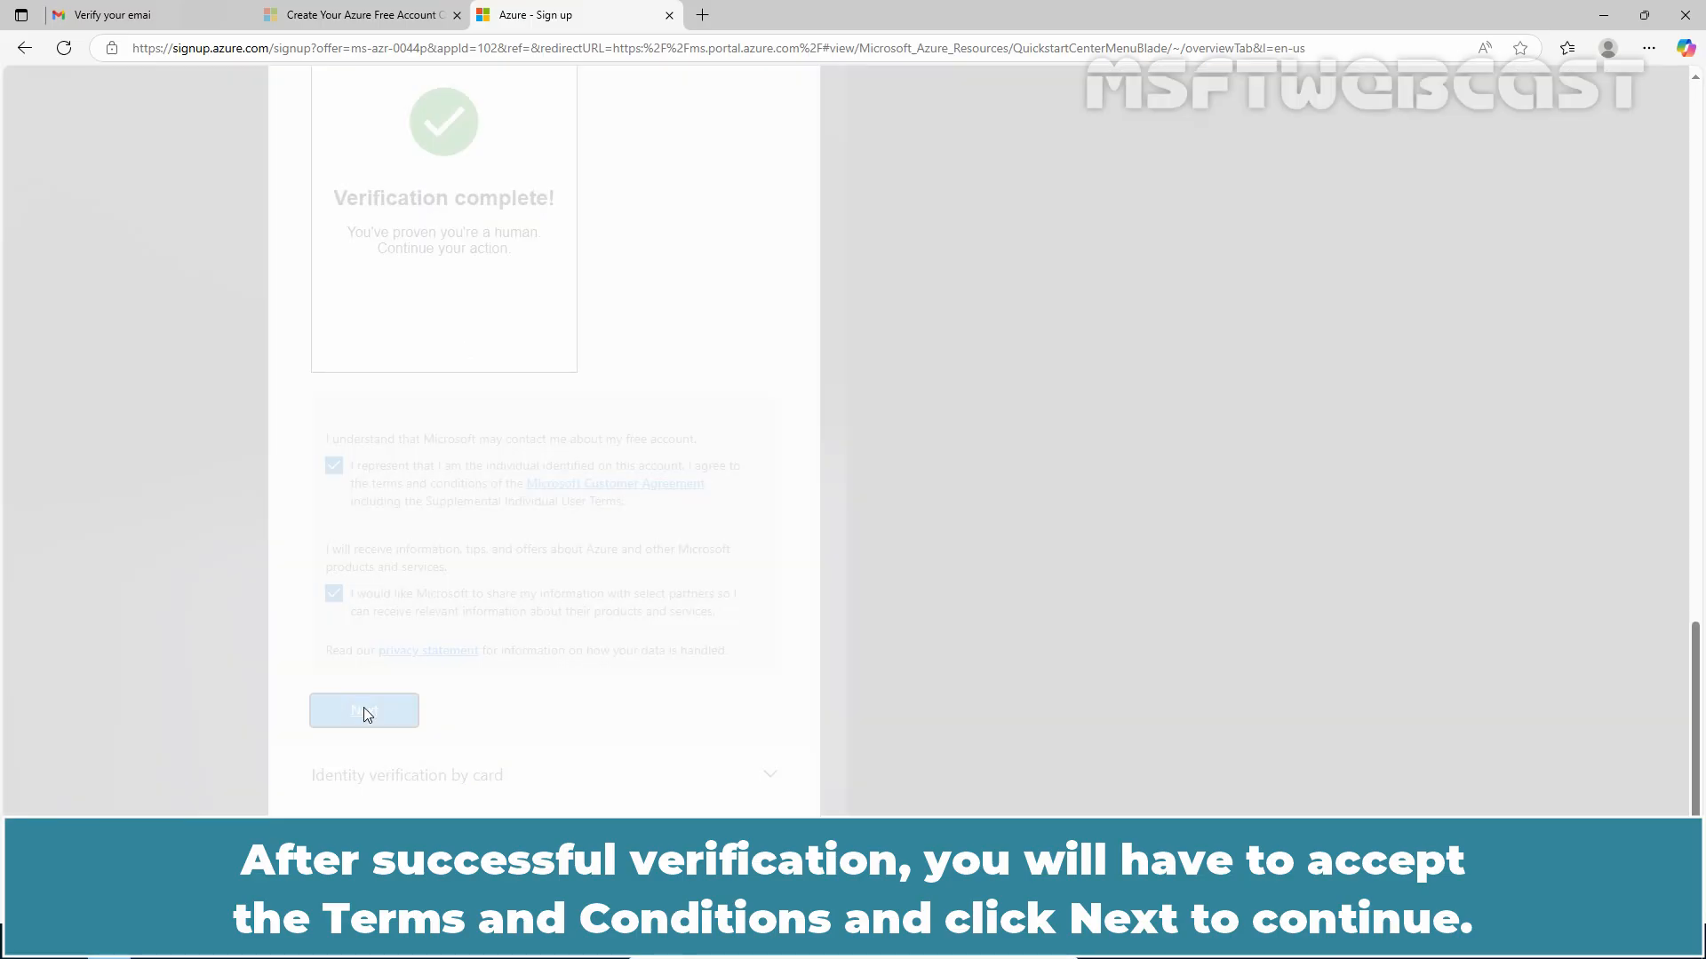
{"action": "left_click", "coordinate": [364, 710]}
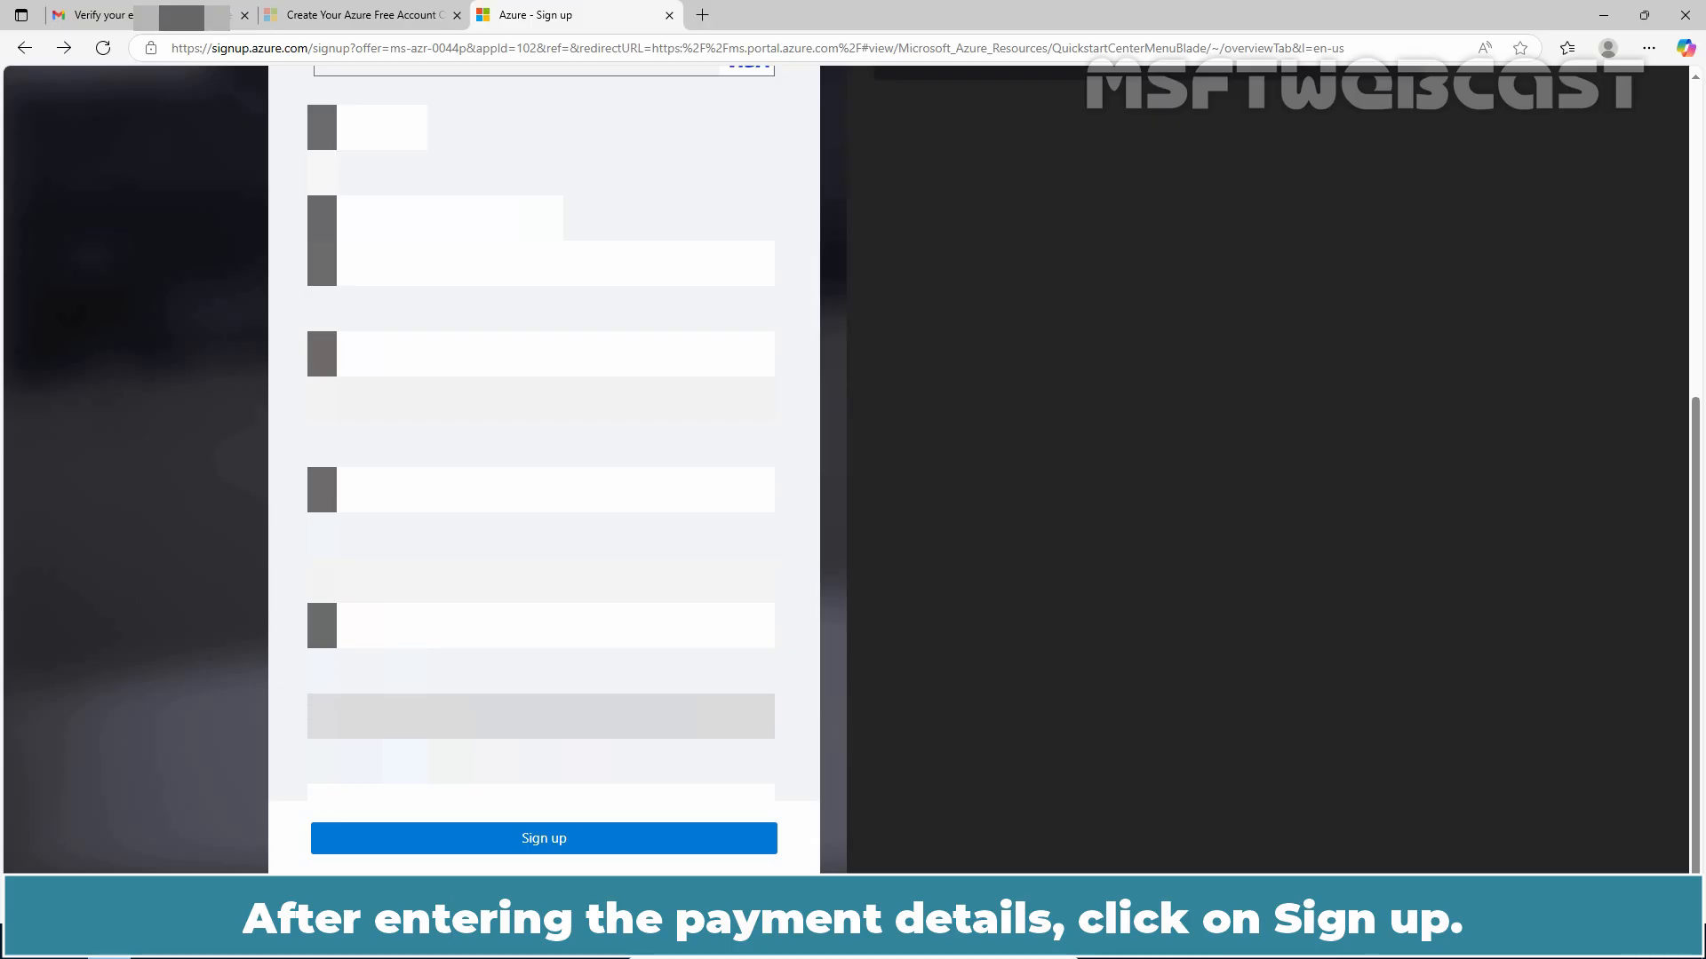
Step: Submit the card details and sign up using the found Visa payment method
{"action": "left_click", "coordinate": [543, 837]}
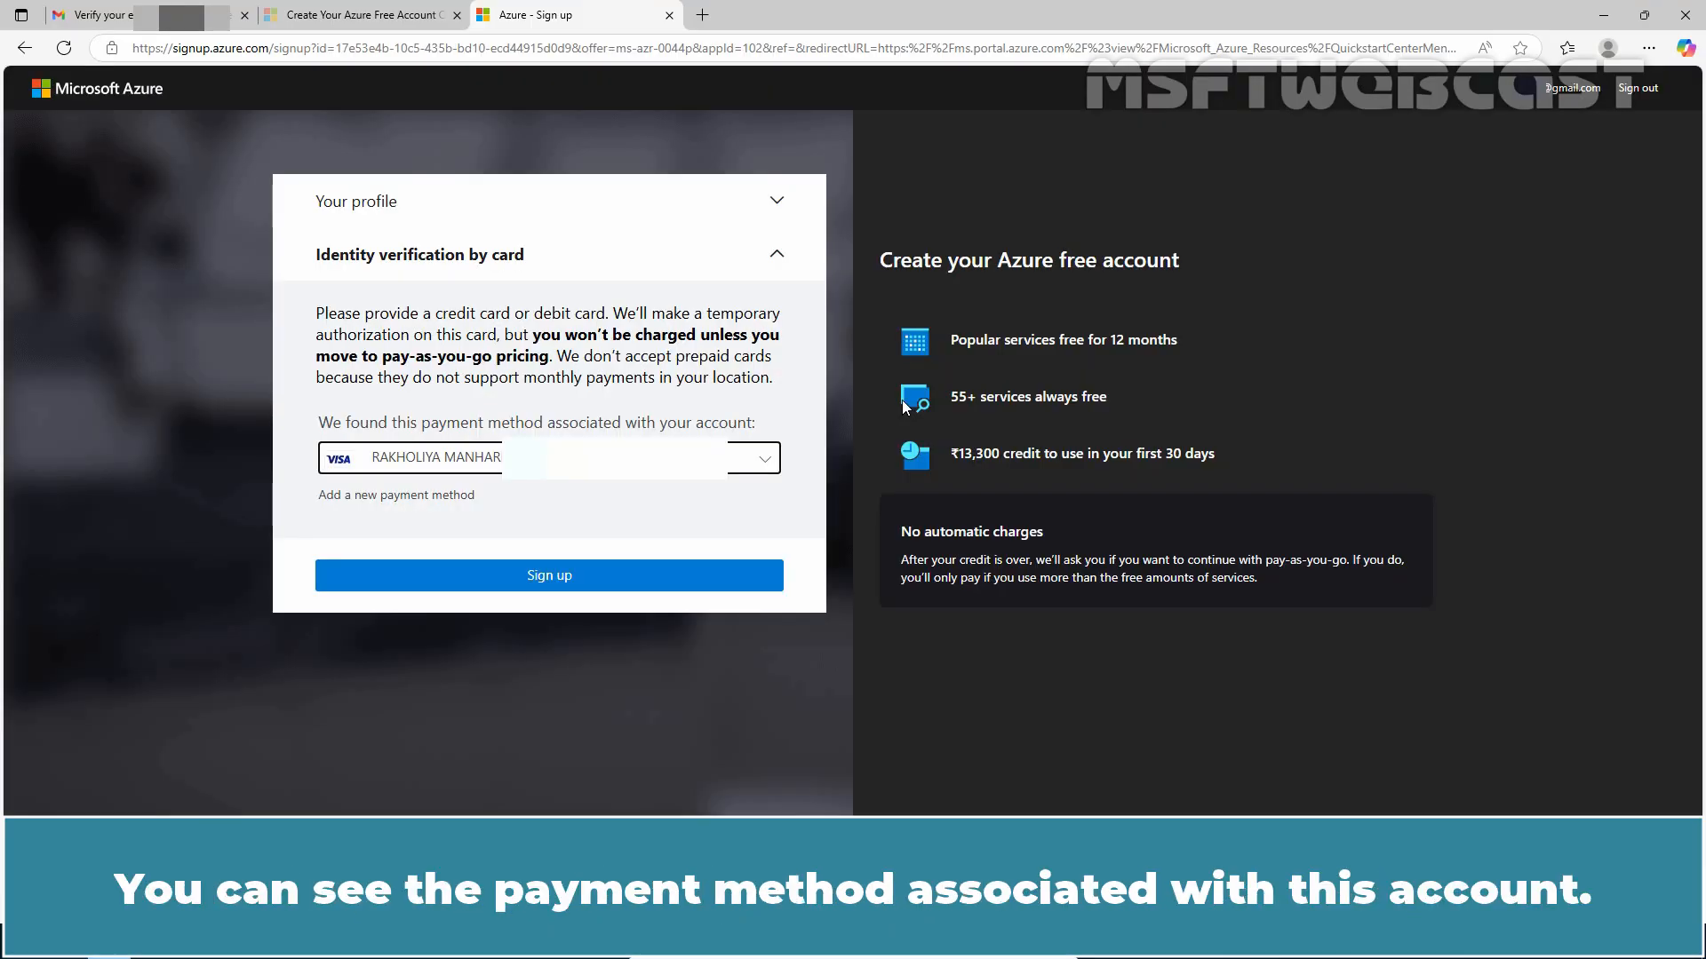
{"action": "mouse_move", "coordinate": [615, 577]}
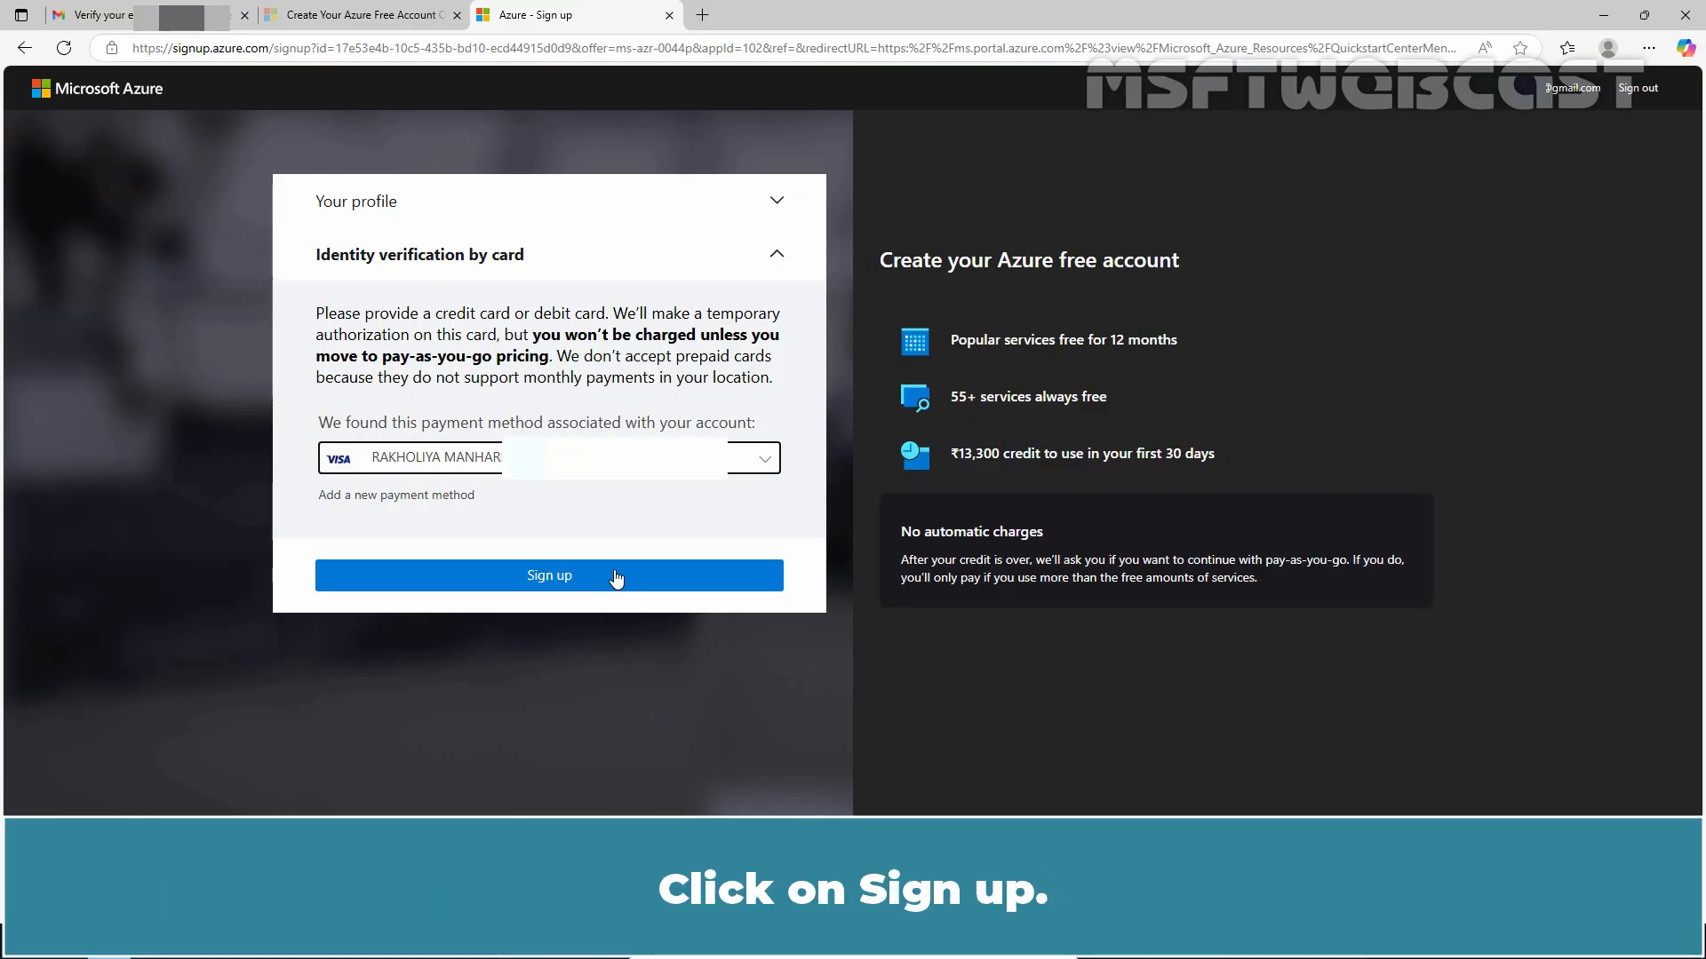
{"action": "left_click", "coordinate": [548, 576]}
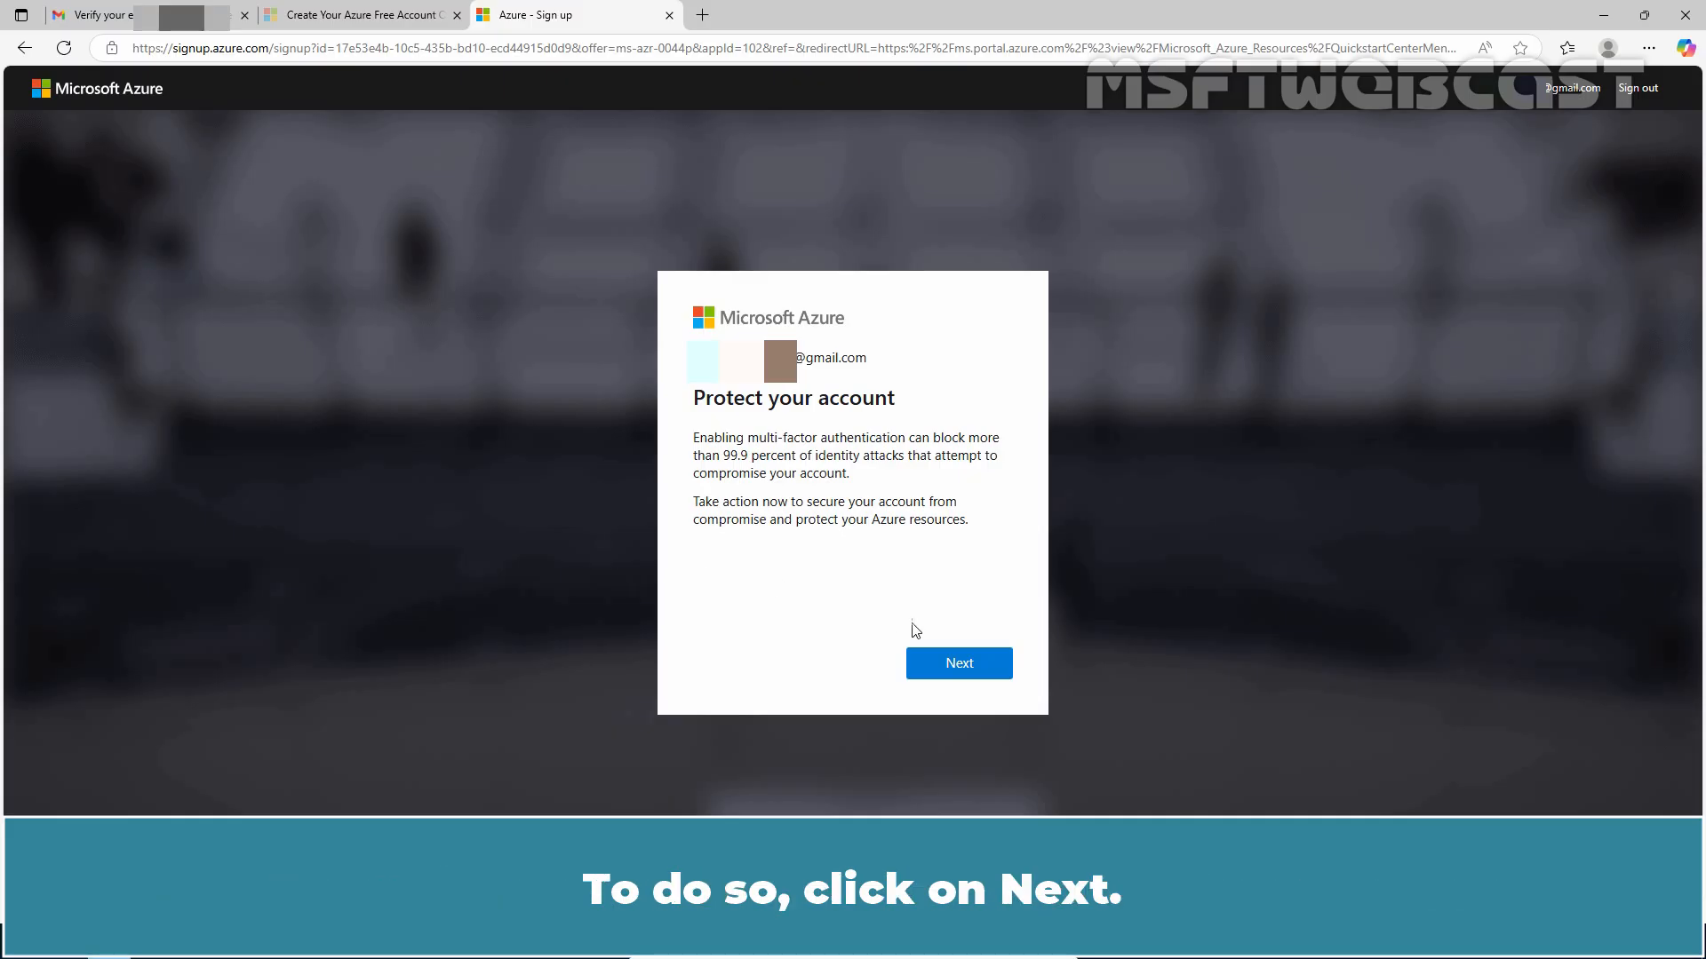
Step: Pass the account-protection notice, welcome screen, usage question and guided tour
{"action": "left_click", "coordinate": [959, 664]}
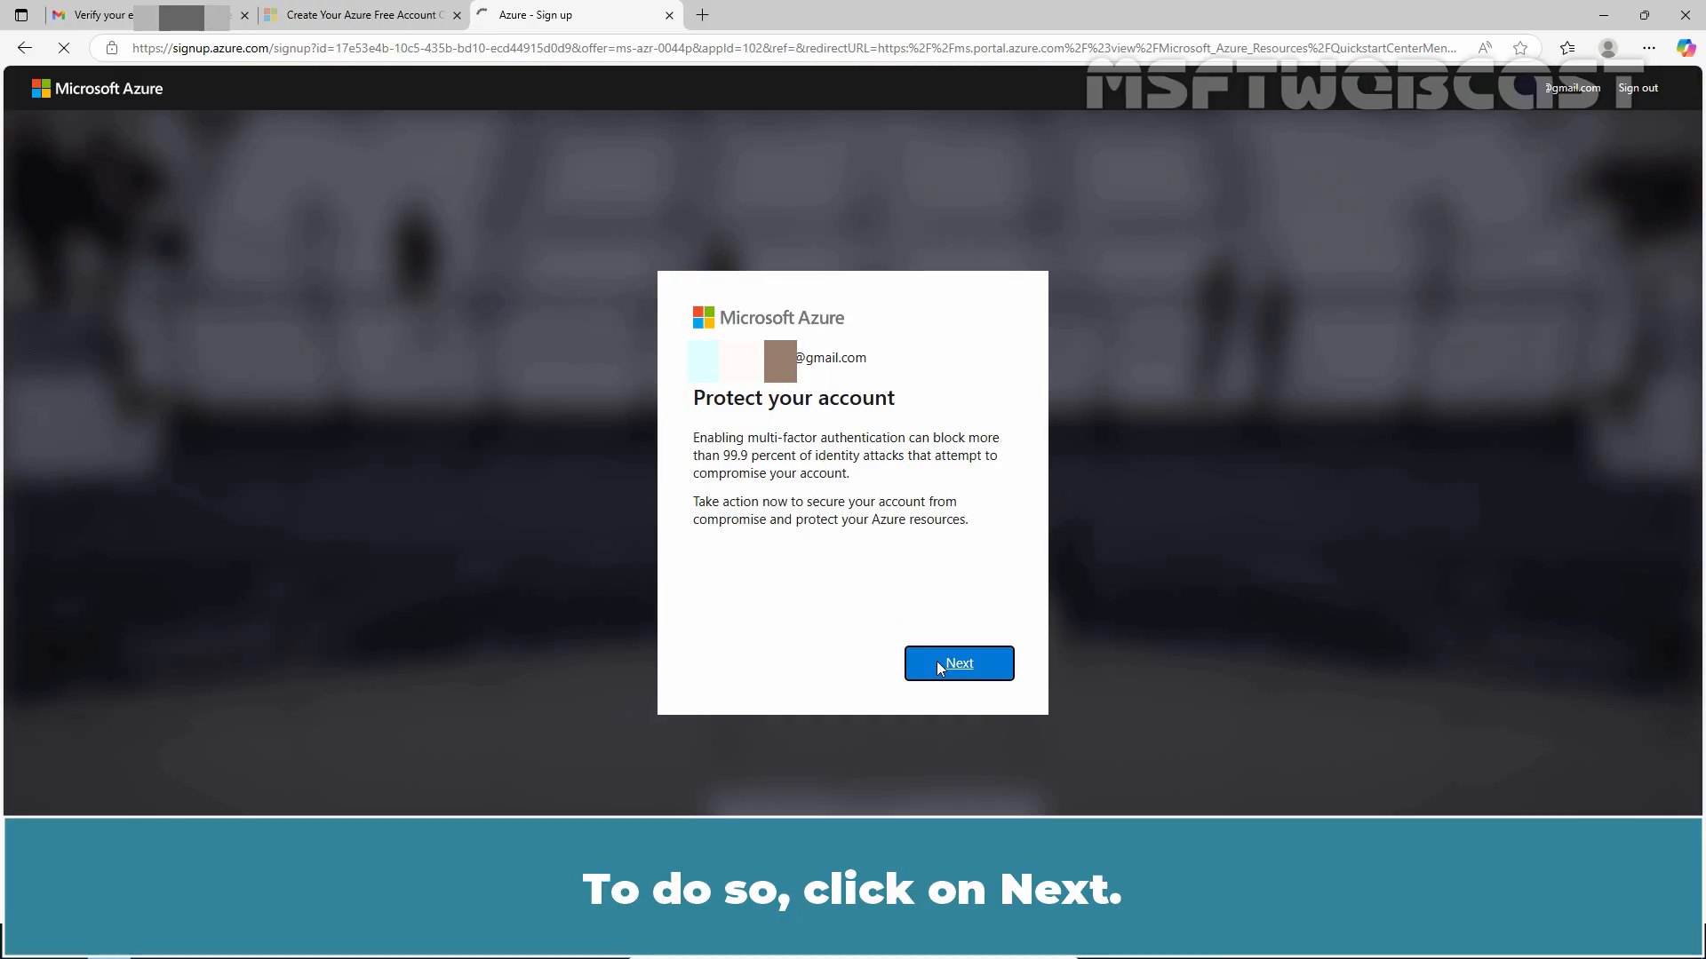
{"action": "left_click", "coordinate": [957, 664]}
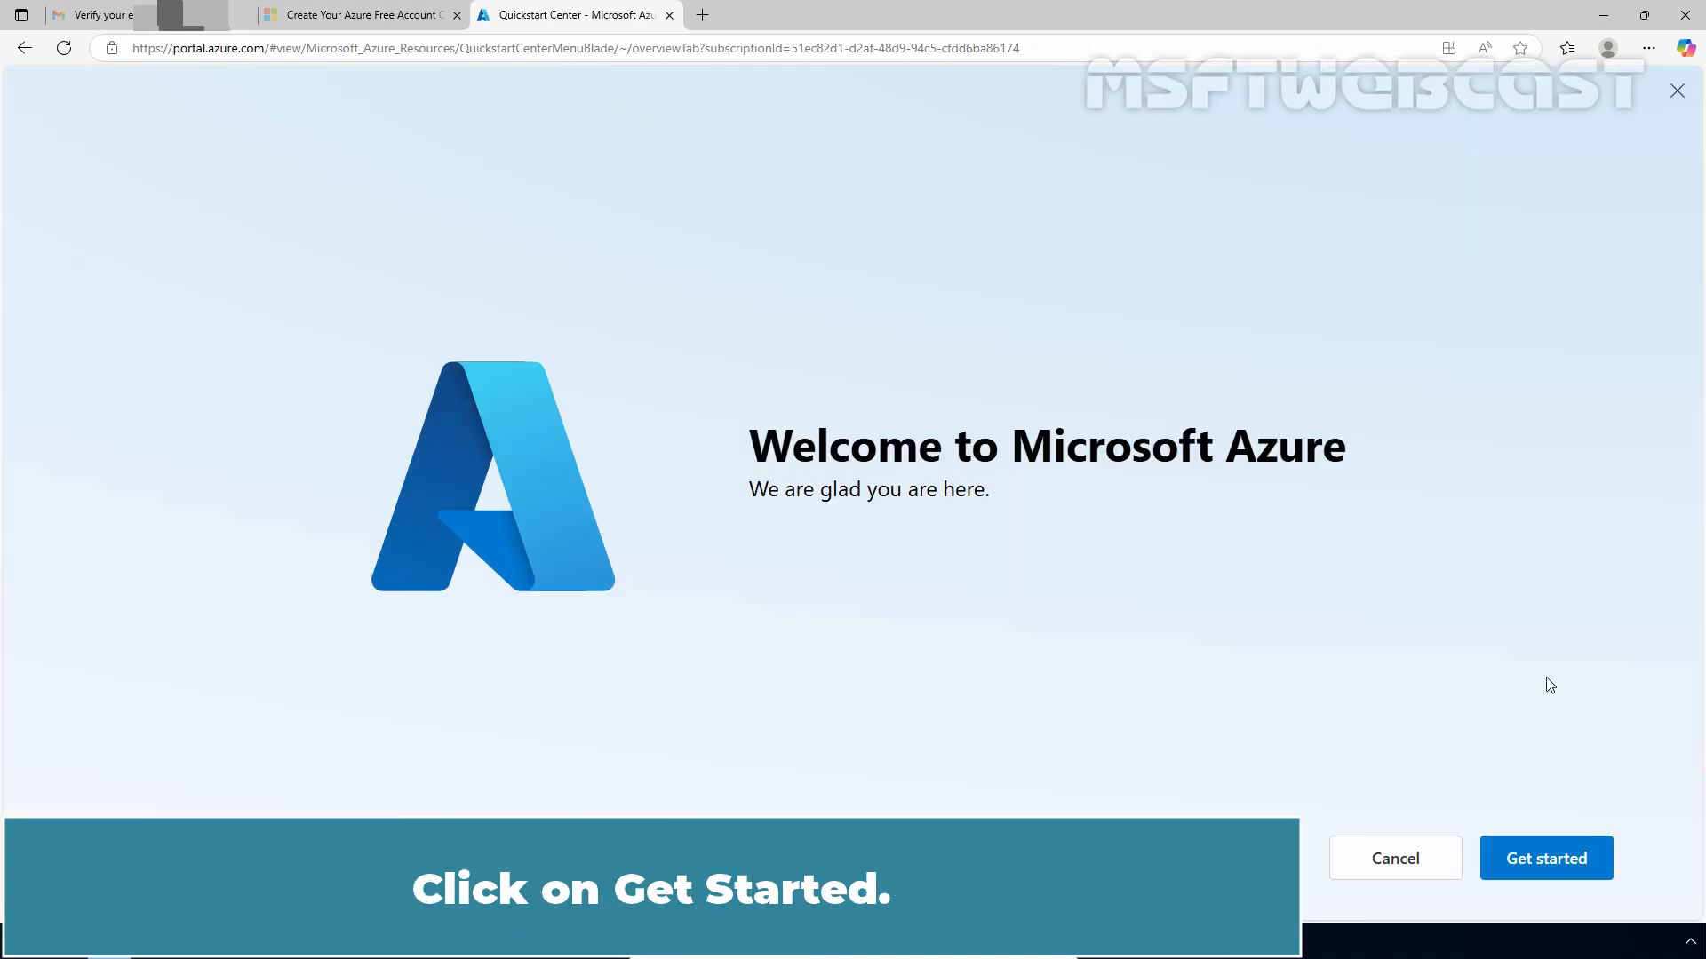
{"action": "left_click", "coordinate": [1544, 858]}
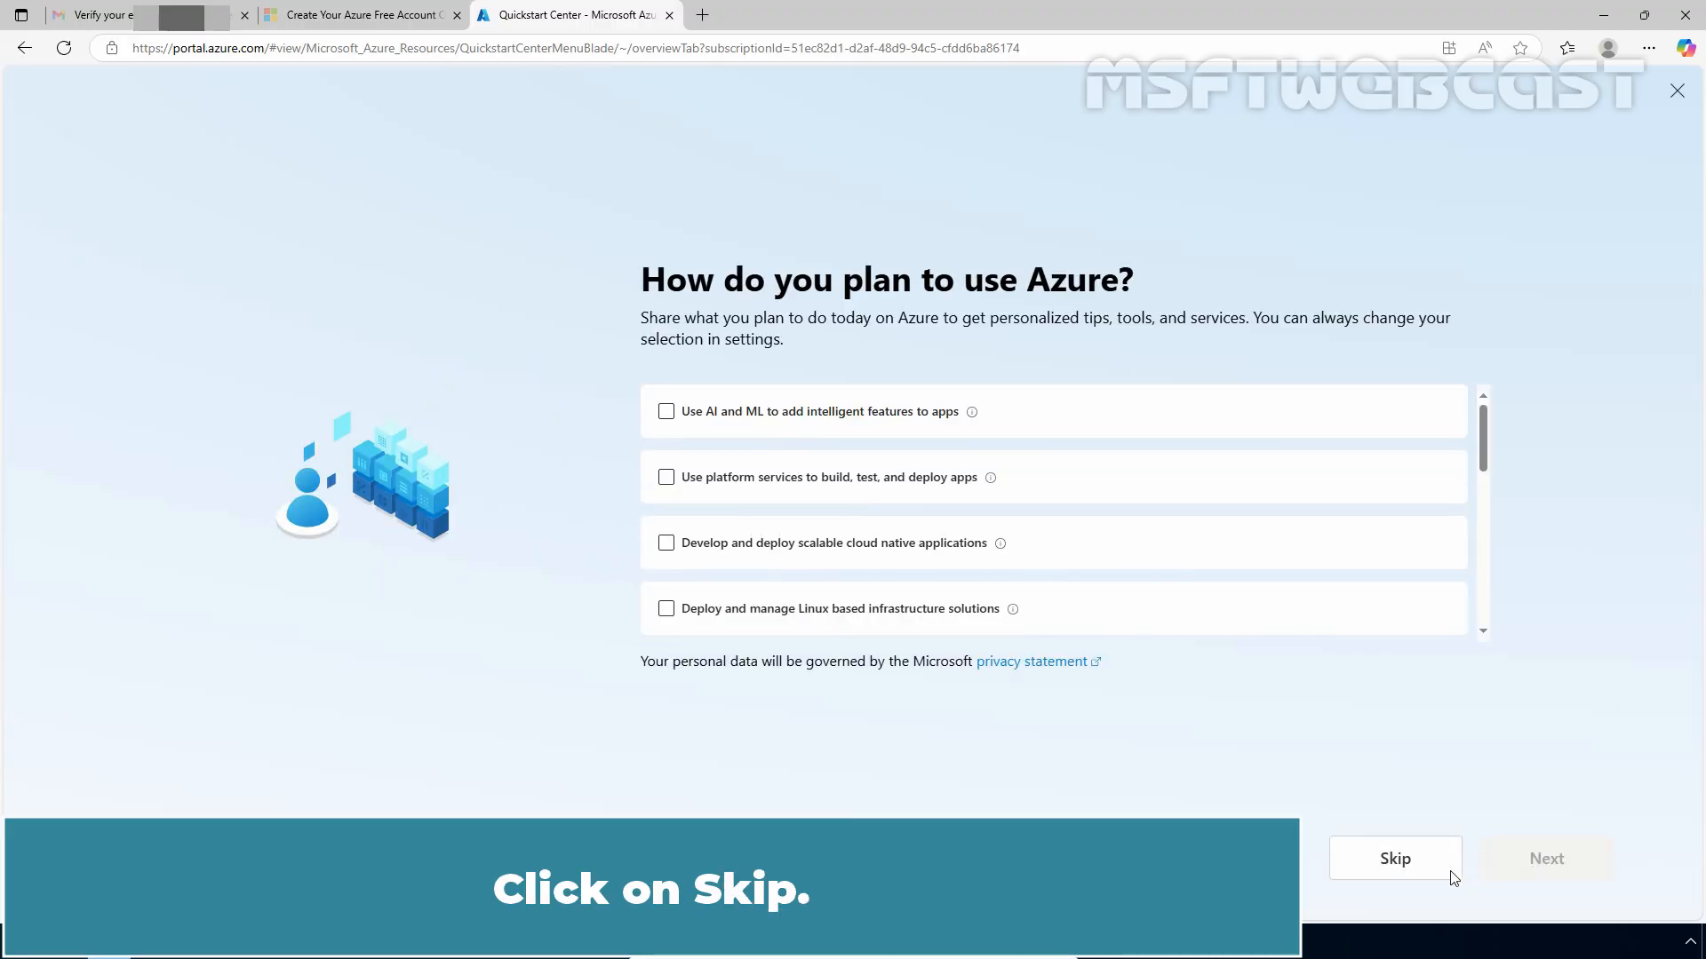
{"action": "left_click", "coordinate": [1396, 858]}
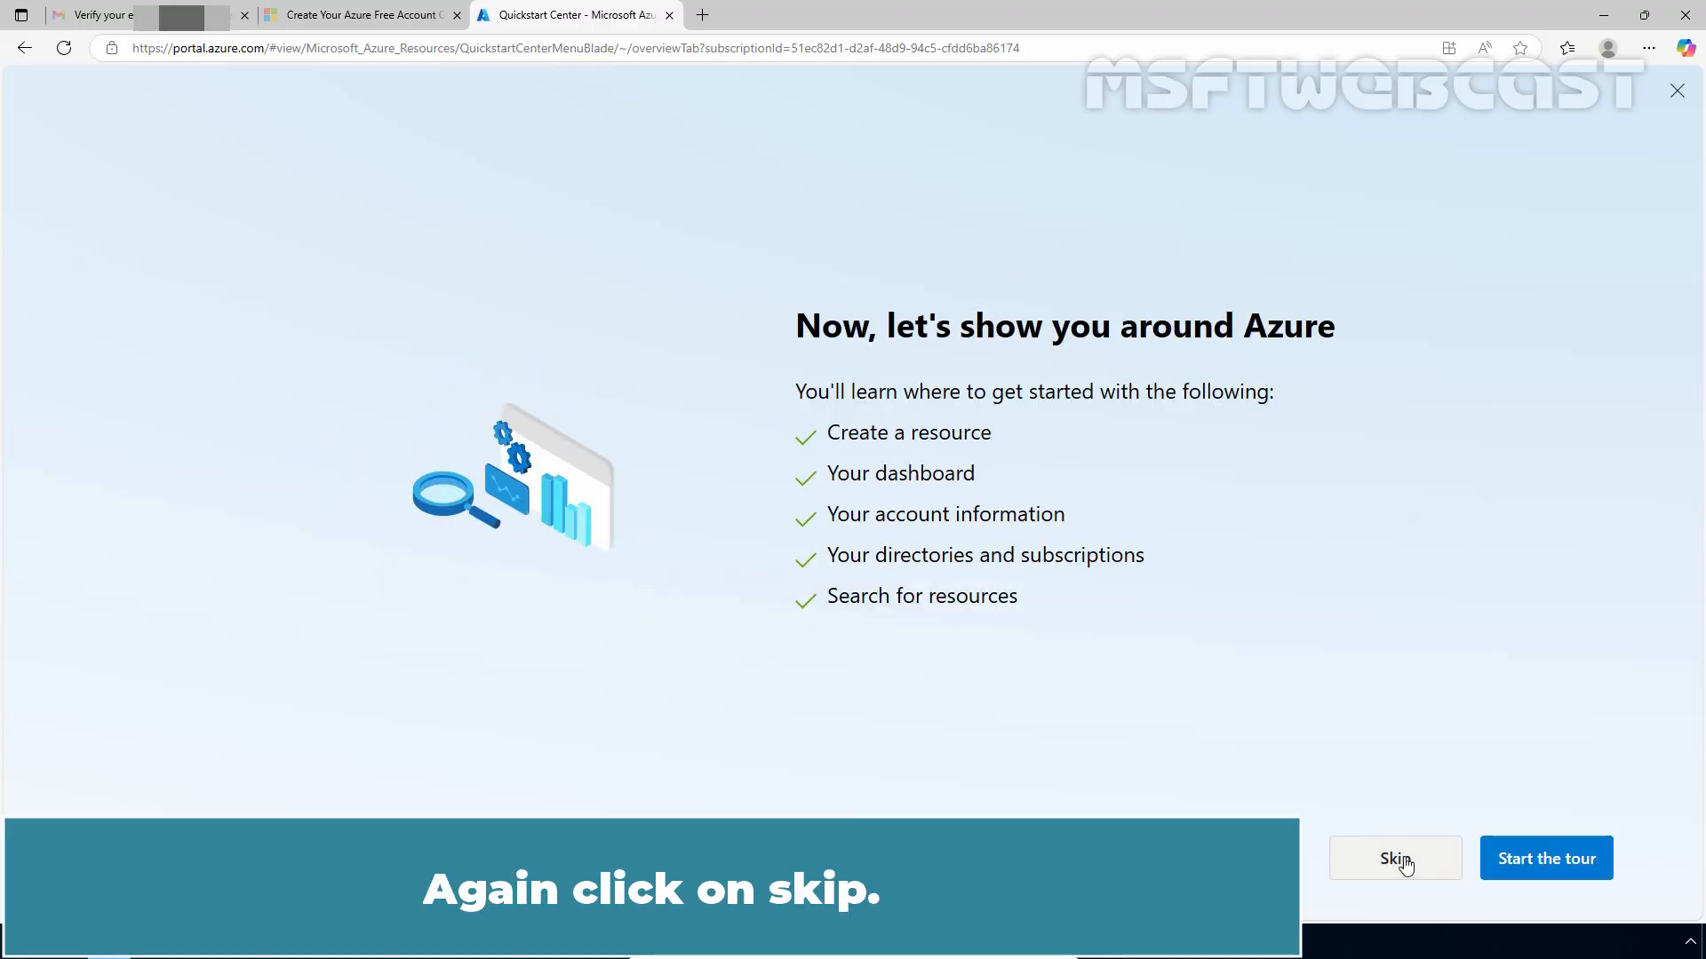
{"action": "left_click", "coordinate": [1394, 858]}
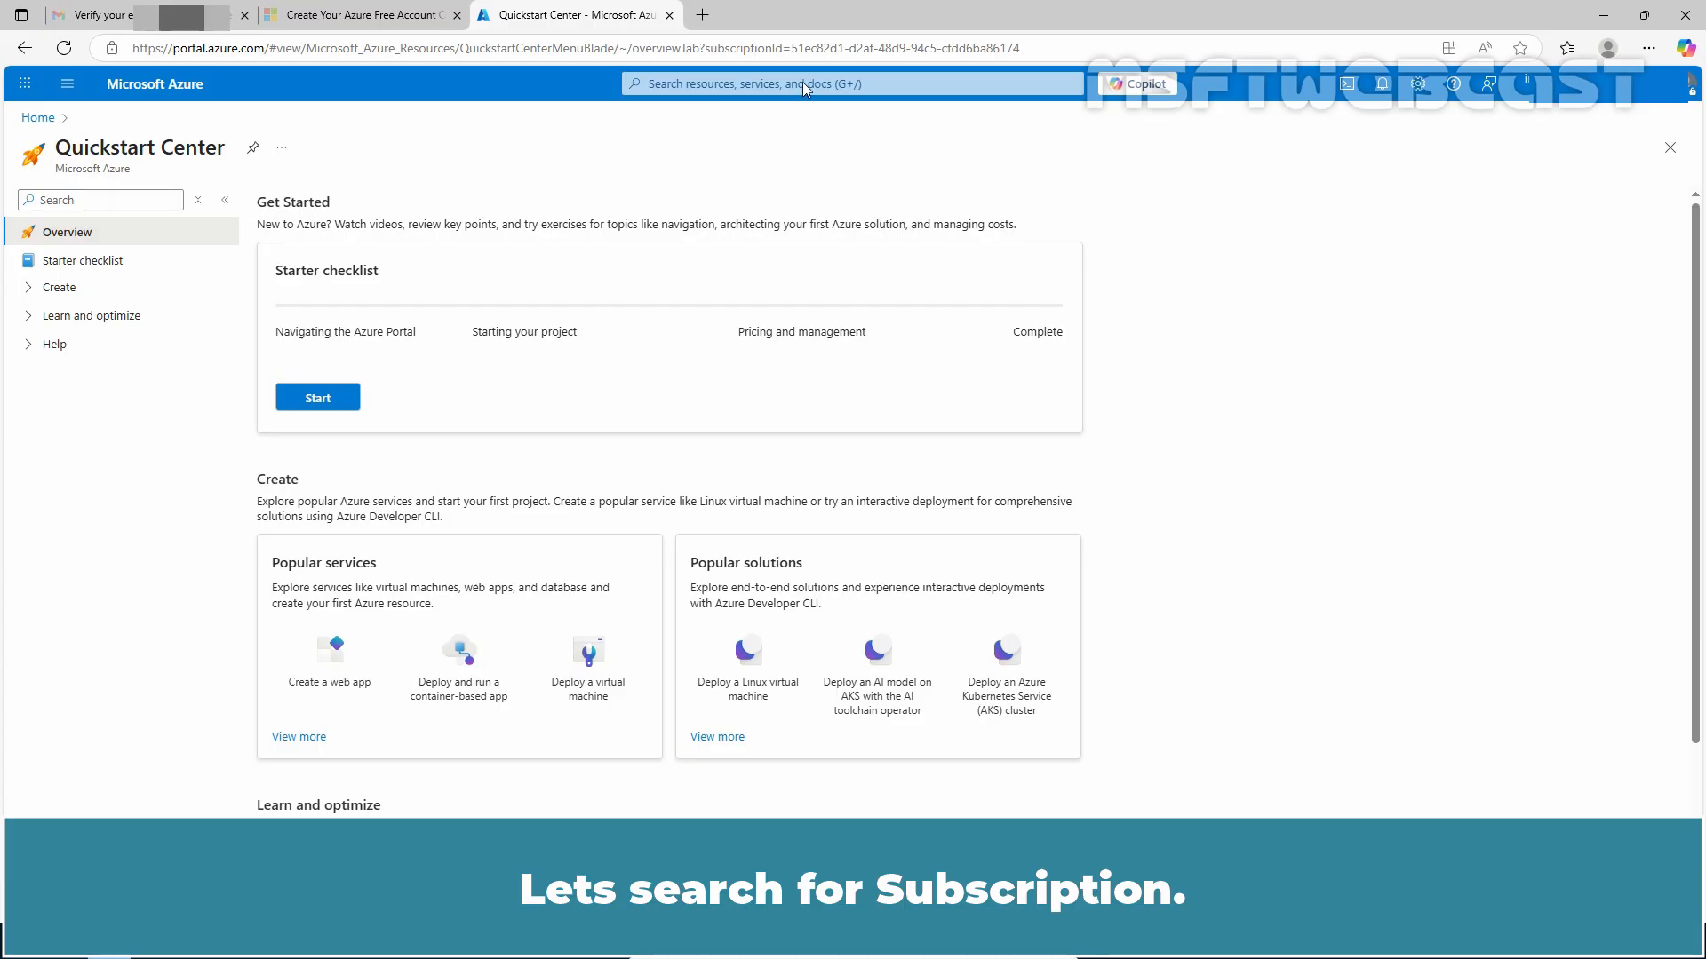
Step: Search 'subsc' in the portal and open Subscriptions to see active Azure subscription 1
{"action": "type", "text": "subsc"}
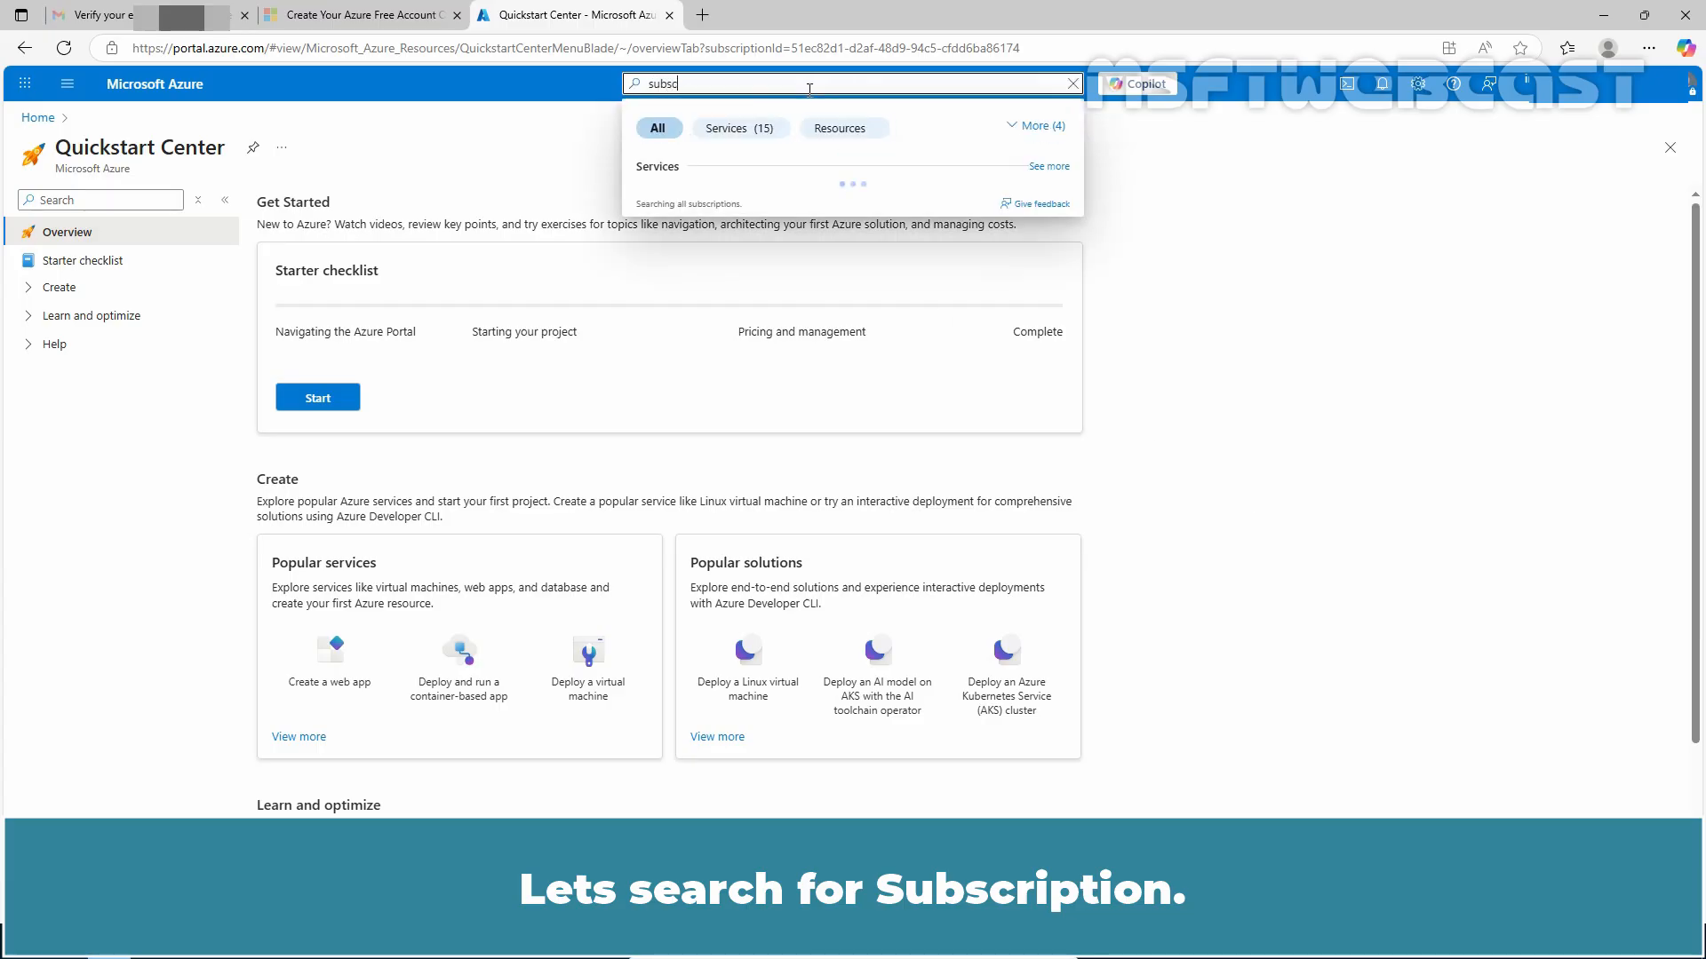
{"action": "left_click", "coordinate": [696, 208]}
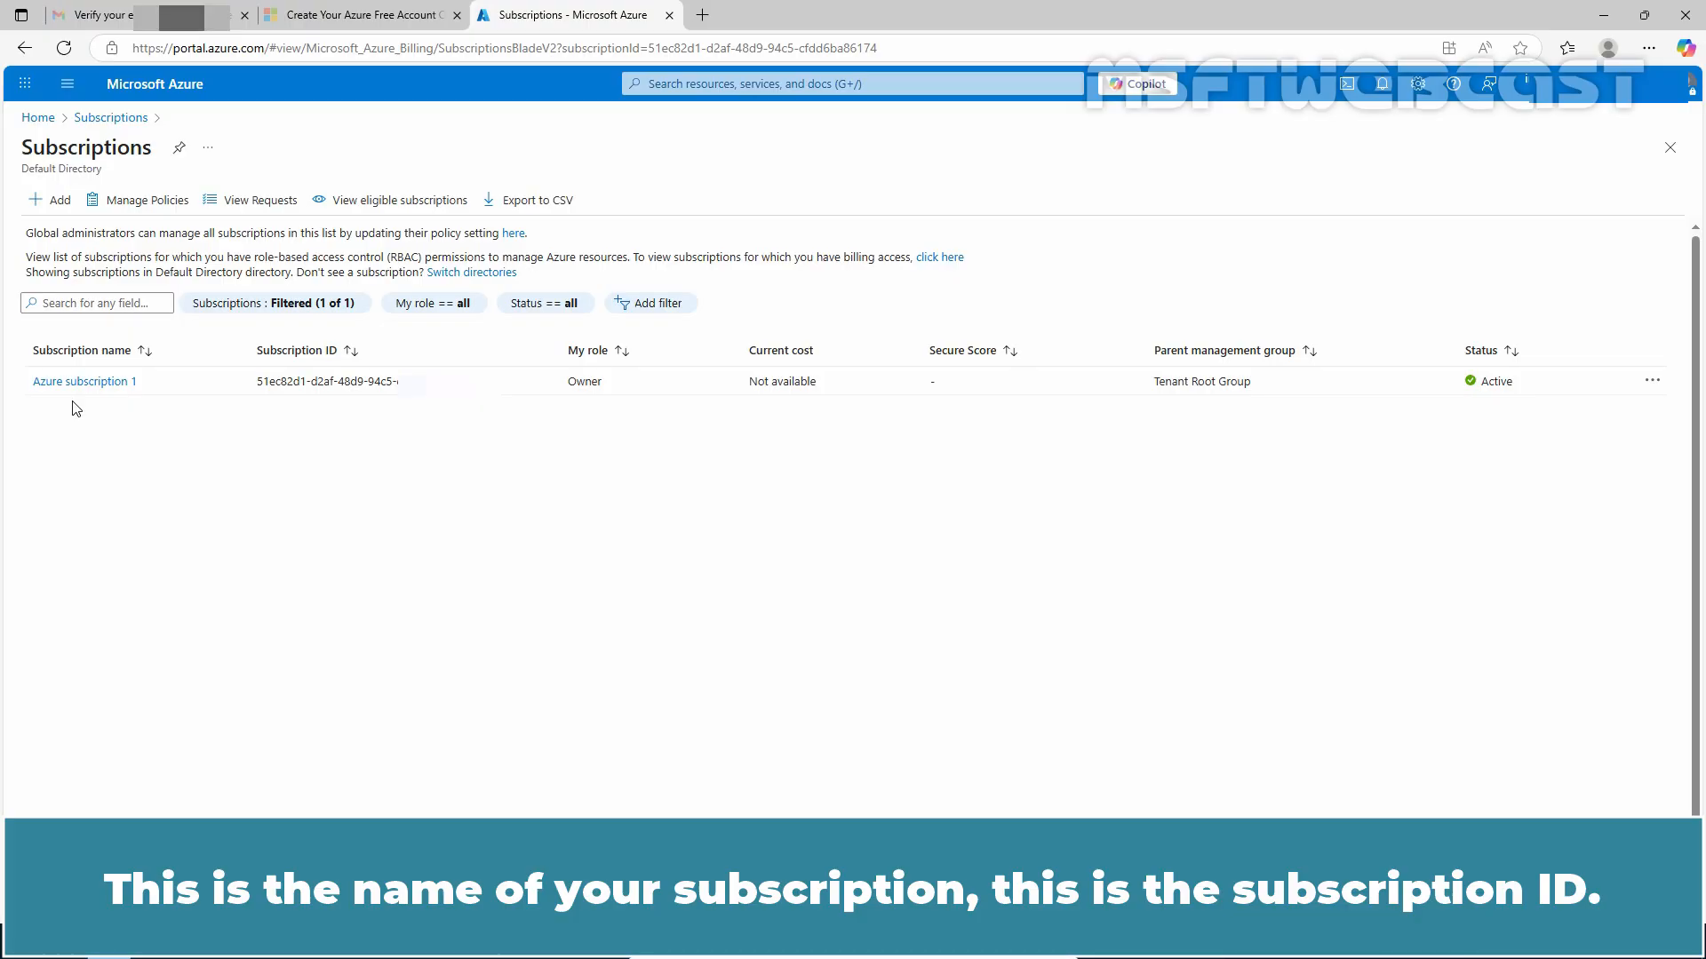
{"action": "mouse_move", "coordinate": [345, 415]}
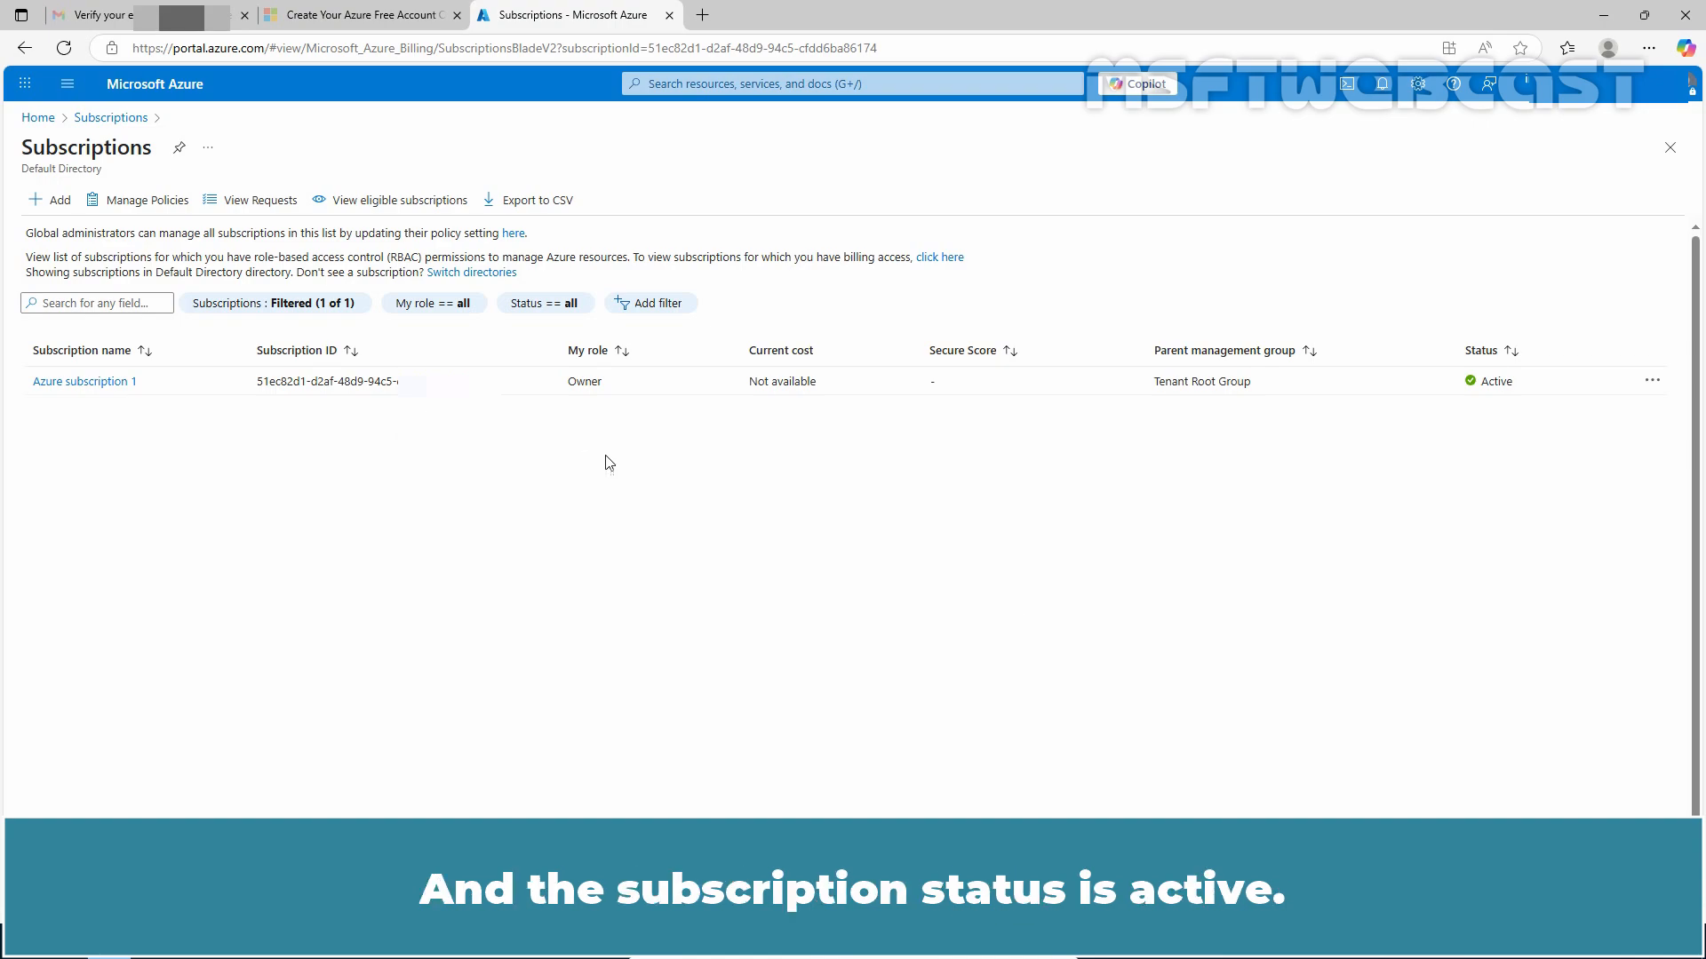
{"action": "mouse_move", "coordinate": [1489, 425]}
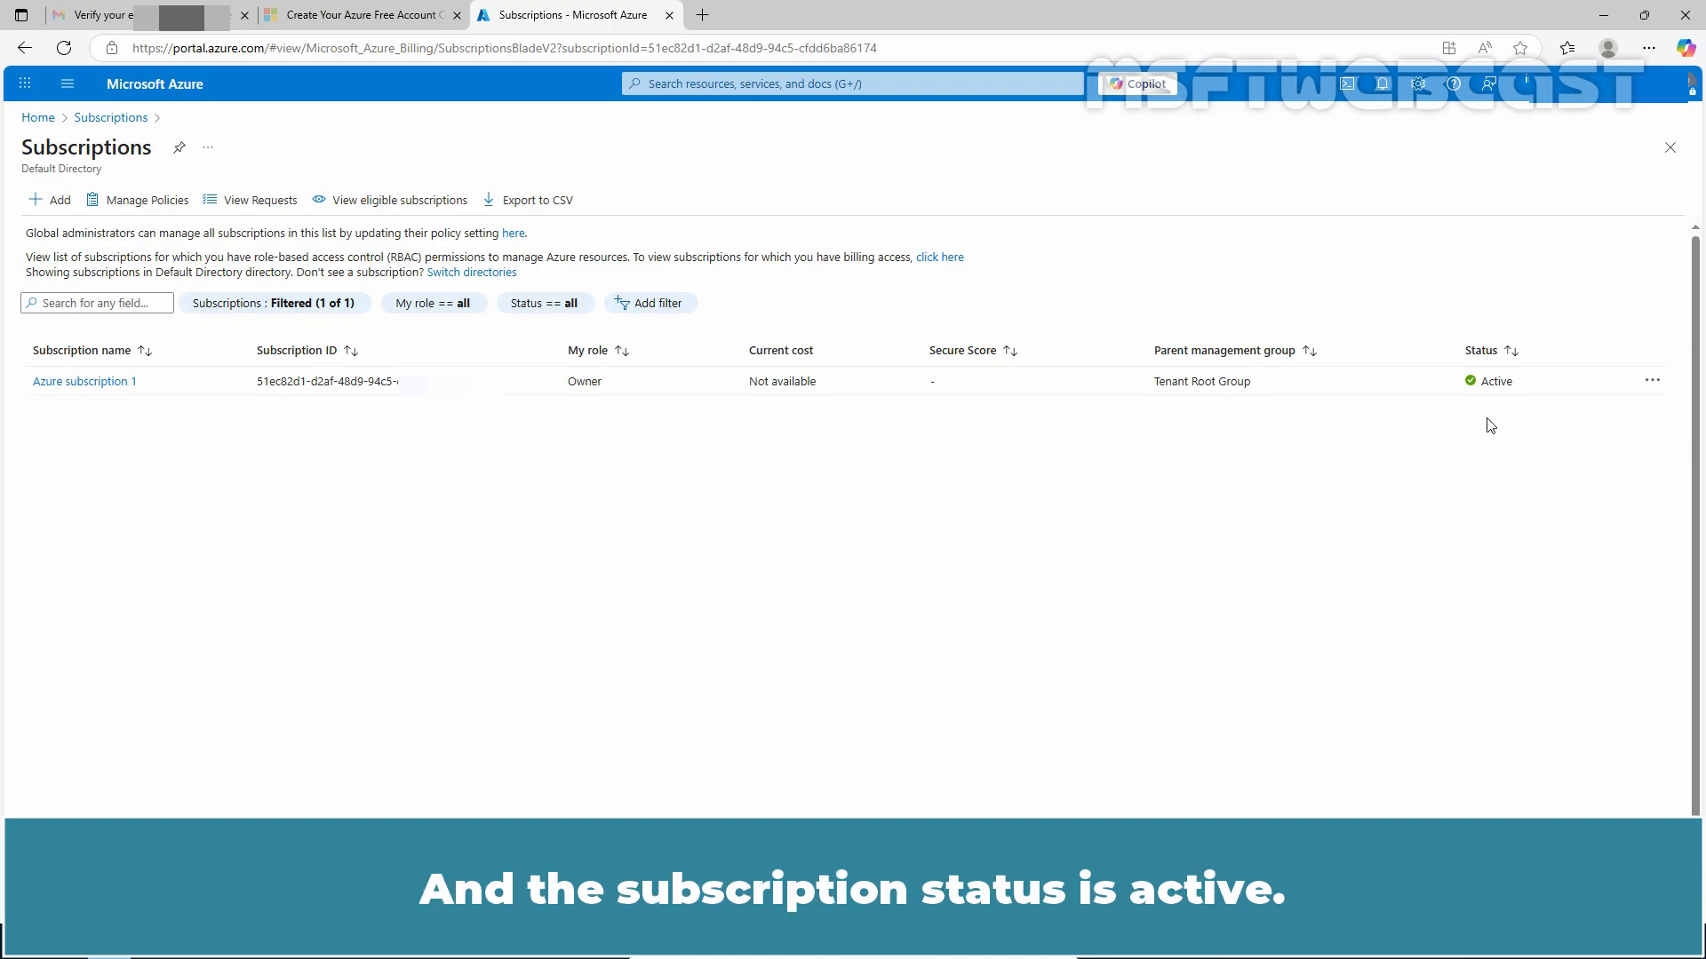